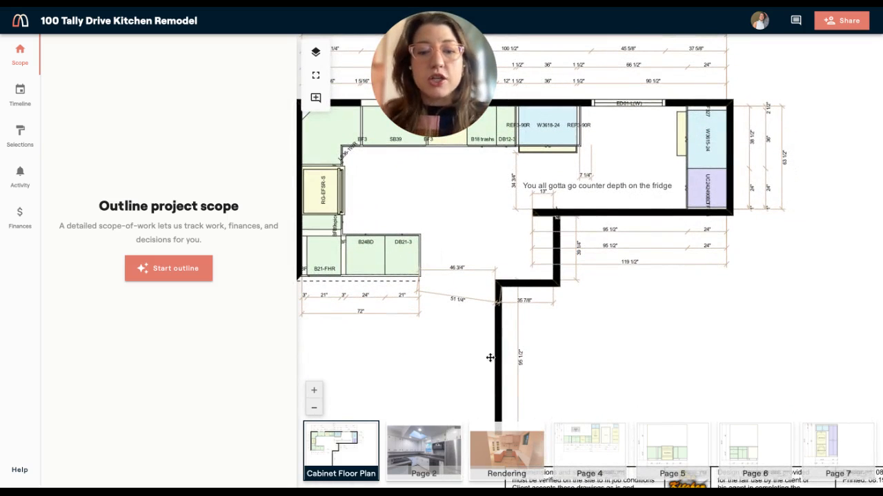
Step: Start the scope outline with 0 bedrooms, 0 half baths, kitchen, pantry, laundry and a custom Study room
{"action": "left_click", "coordinate": [506, 453]}
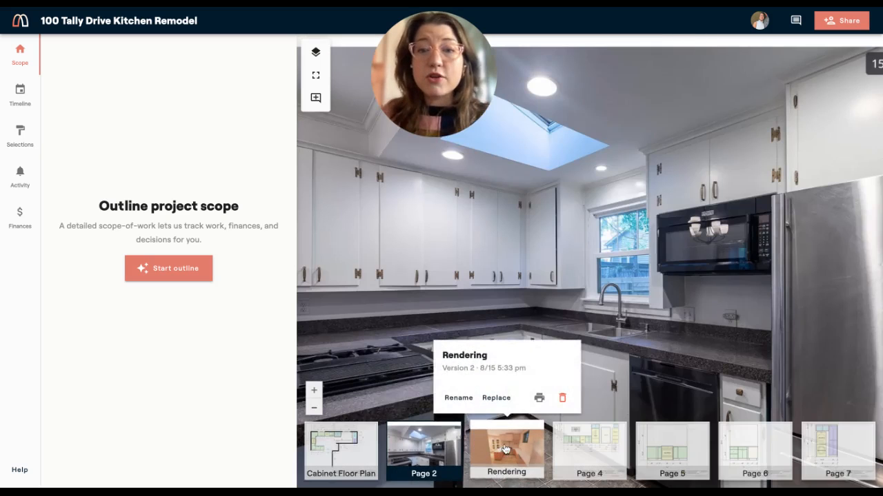
{"action": "left_click", "coordinate": [339, 449]}
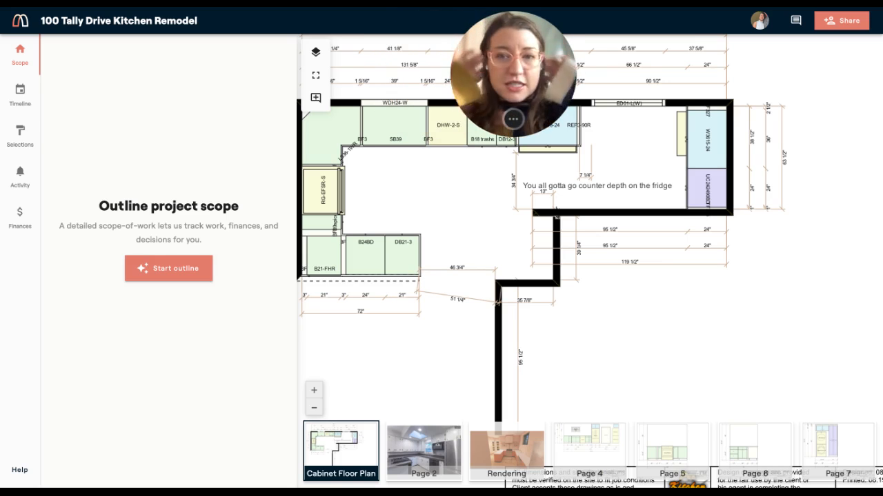
{"action": "mouse_move", "coordinate": [319, 159]}
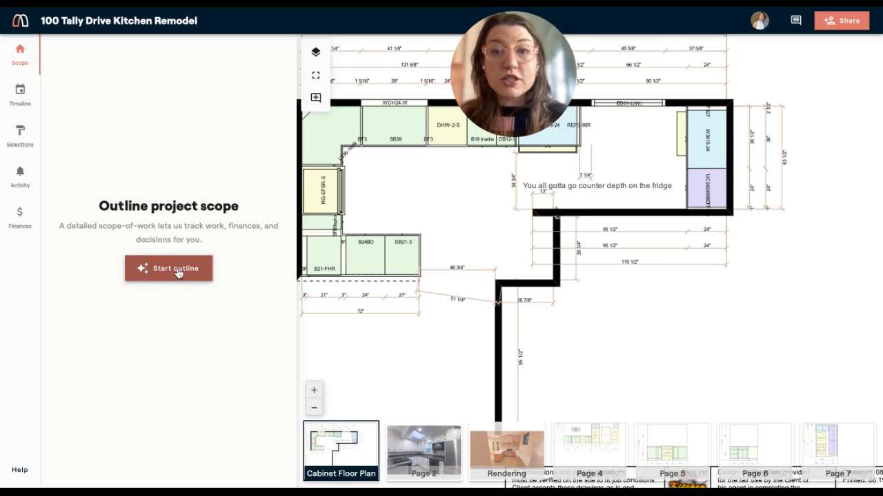
{"action": "left_click", "coordinate": [168, 267]}
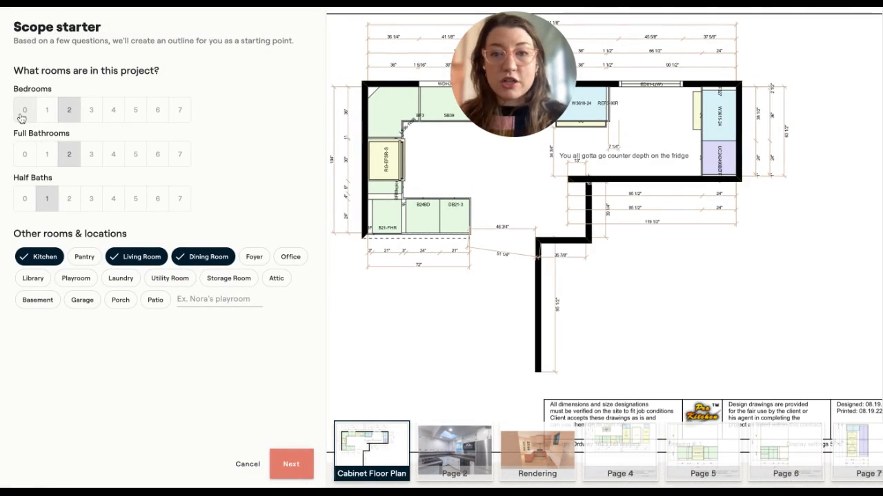
{"action": "left_click", "coordinate": [25, 198]}
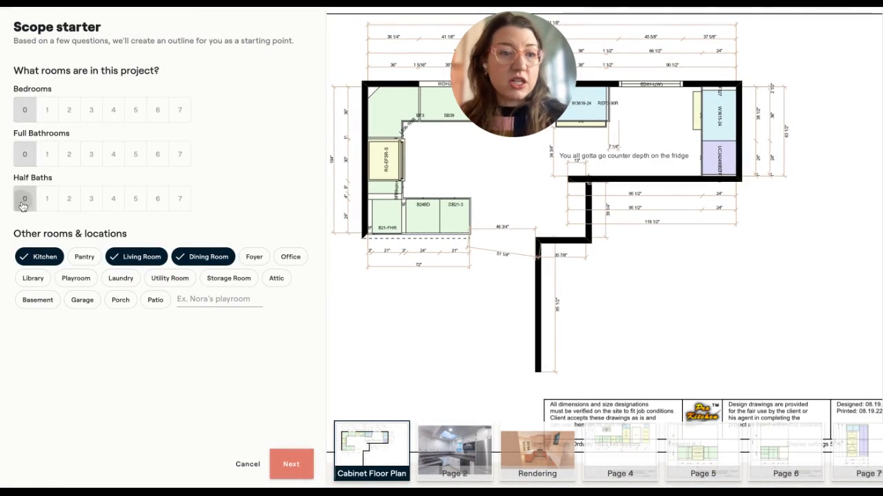
{"action": "left_click", "coordinate": [84, 257]}
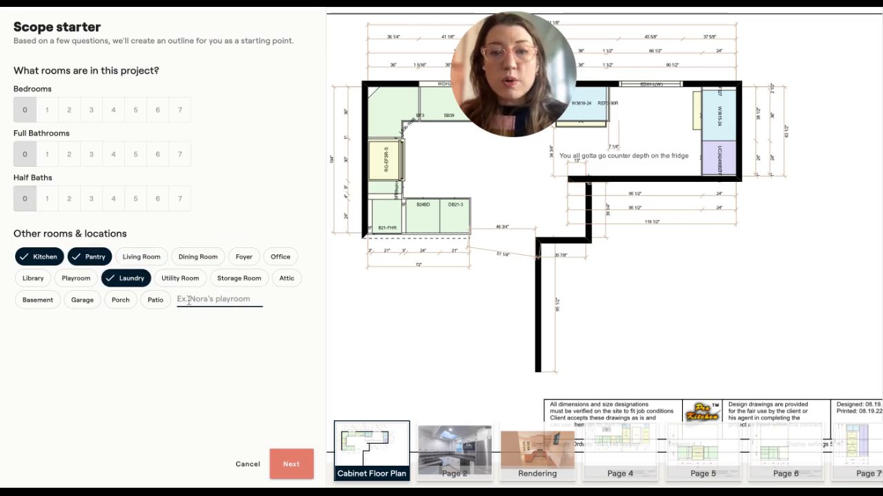
{"action": "left_click", "coordinate": [196, 300]}
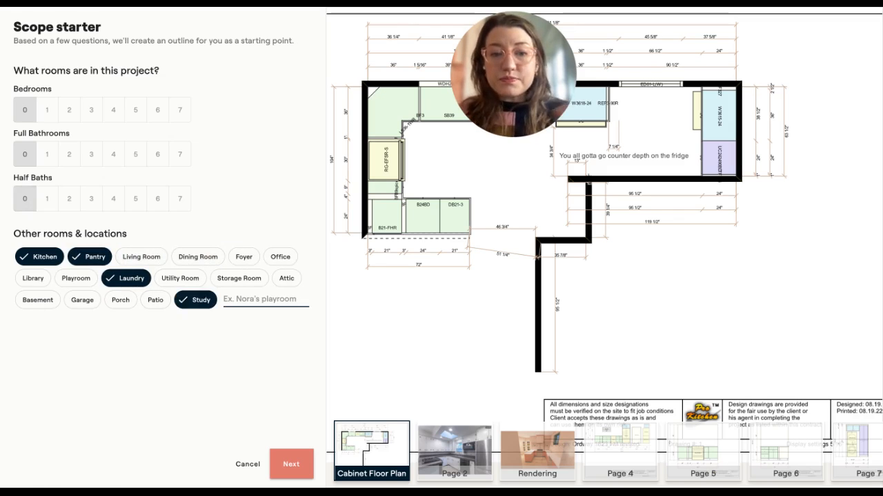
{"action": "left_click", "coordinate": [289, 463]}
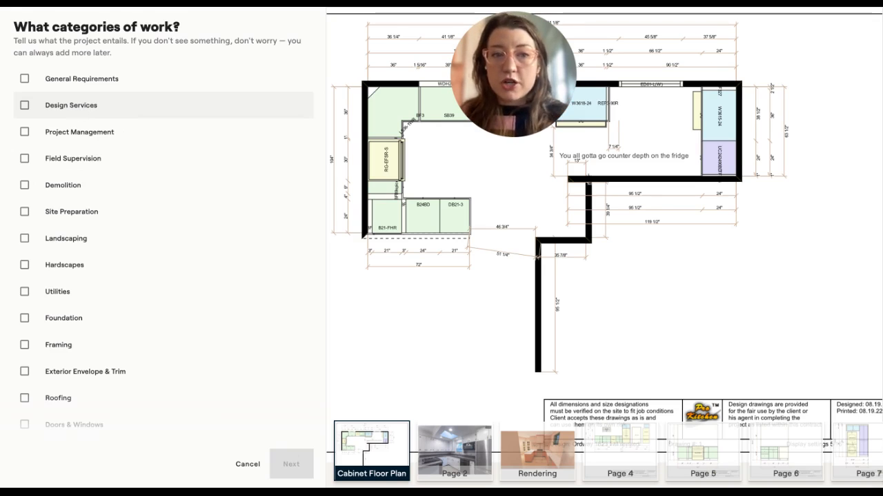
Step: Include design services, project management and demolition as work categories
{"action": "left_click", "coordinate": [24, 105]}
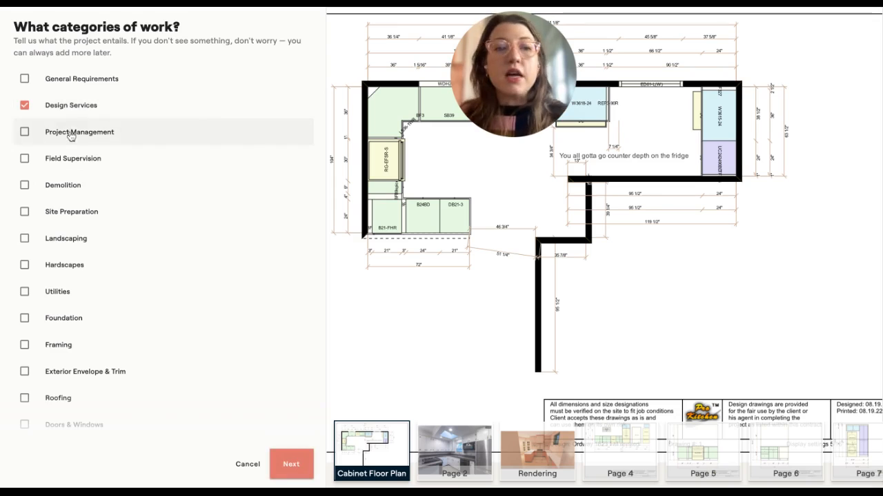
{"action": "left_click", "coordinate": [25, 132]}
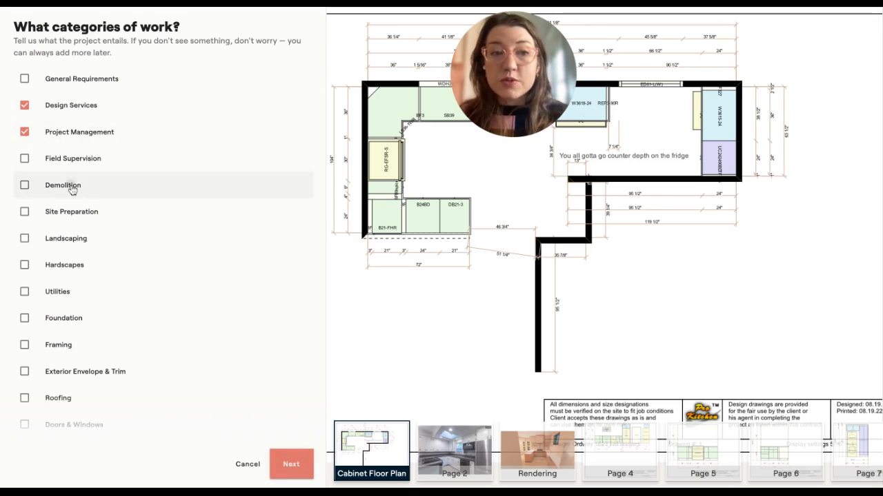
{"action": "left_click", "coordinate": [24, 185]}
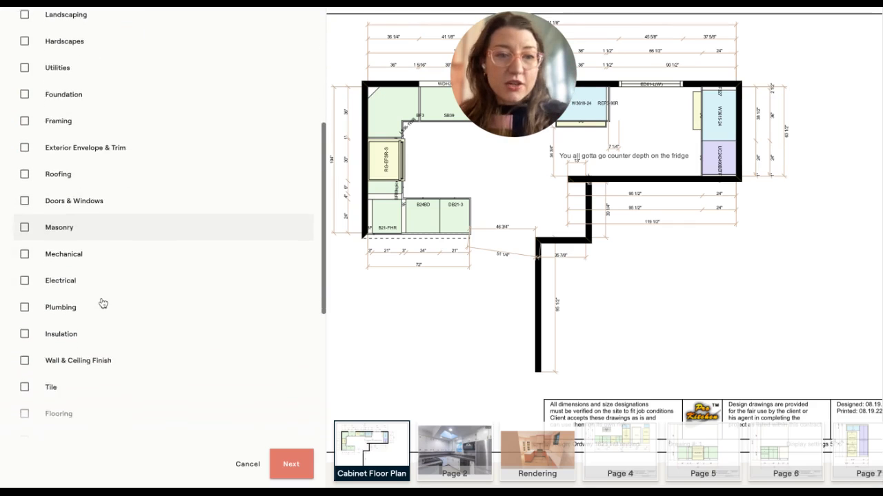
Step: Include plumbing with every kitchen fixture, plus tile, cabinetry and furniture
{"action": "scroll", "scroll_direction": "down", "scroll_amount": 3}
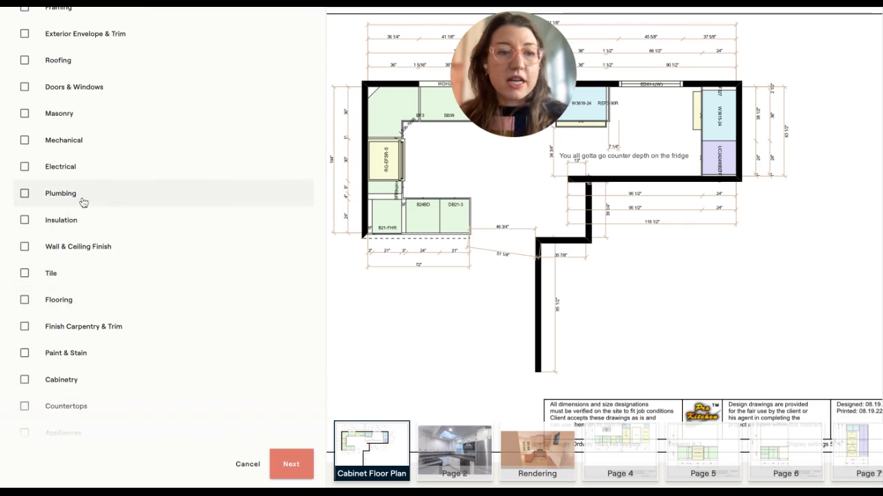
{"action": "left_click", "coordinate": [25, 193]}
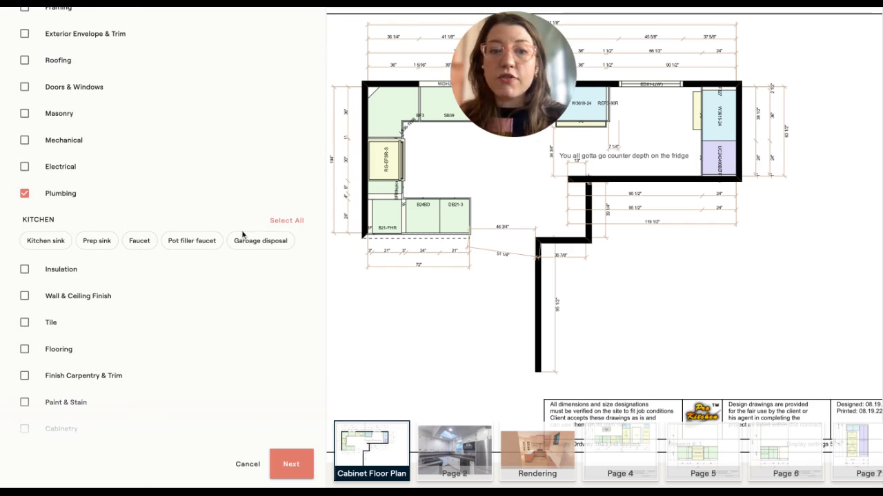
{"action": "left_click", "coordinate": [287, 221]}
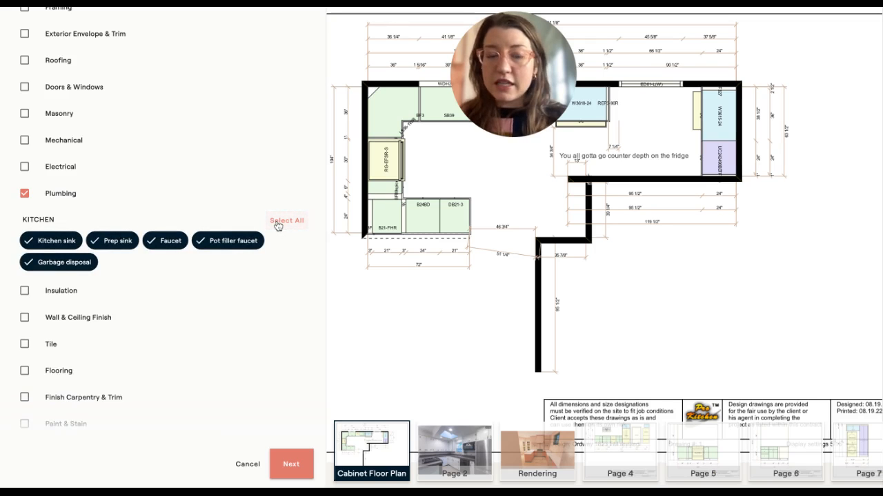
{"action": "left_click", "coordinate": [25, 244]}
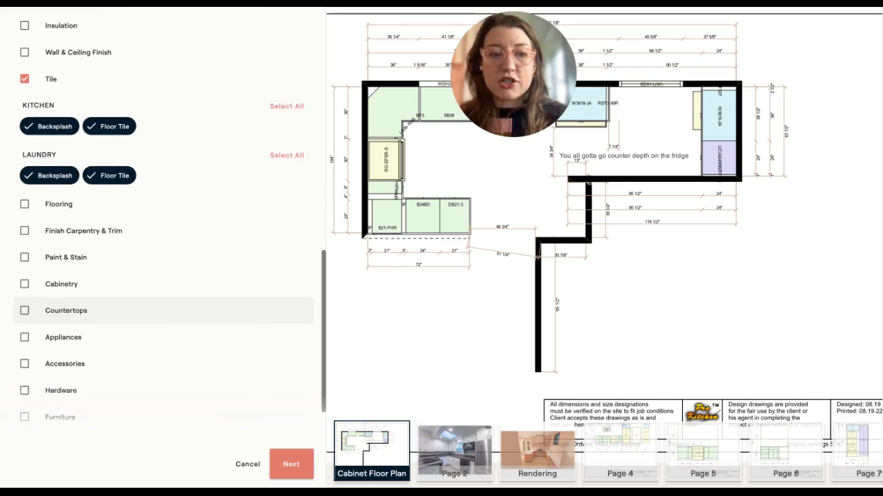
{"action": "left_click", "coordinate": [25, 284]}
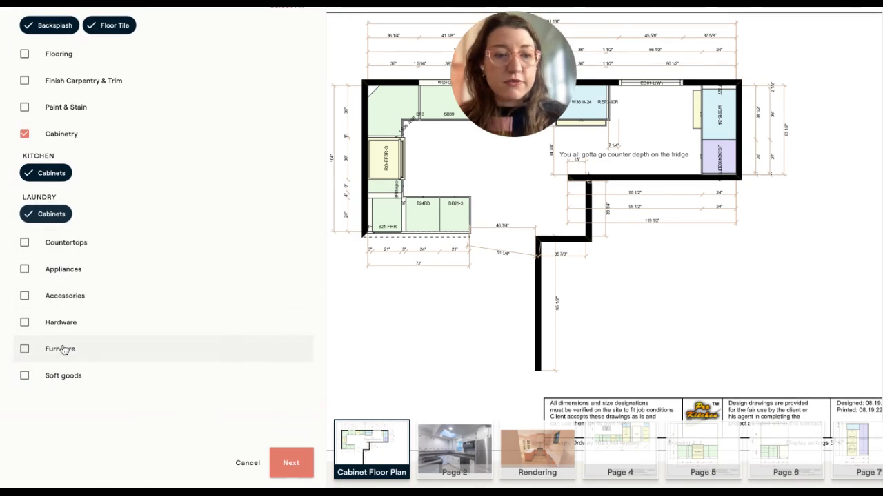
{"action": "left_click", "coordinate": [25, 349]}
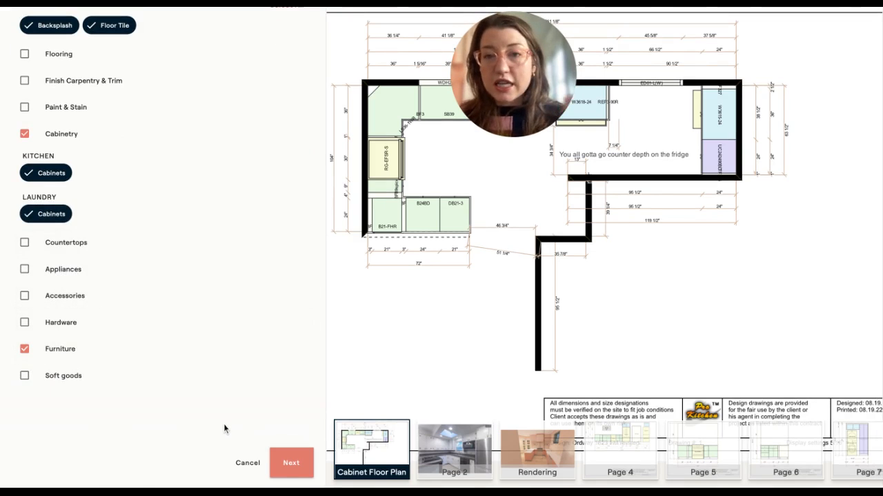
Step: Answer with a 50% included markup, tax-exempt purchasing and 9% client sales tax, then create the outline
{"action": "left_click", "coordinate": [291, 463]}
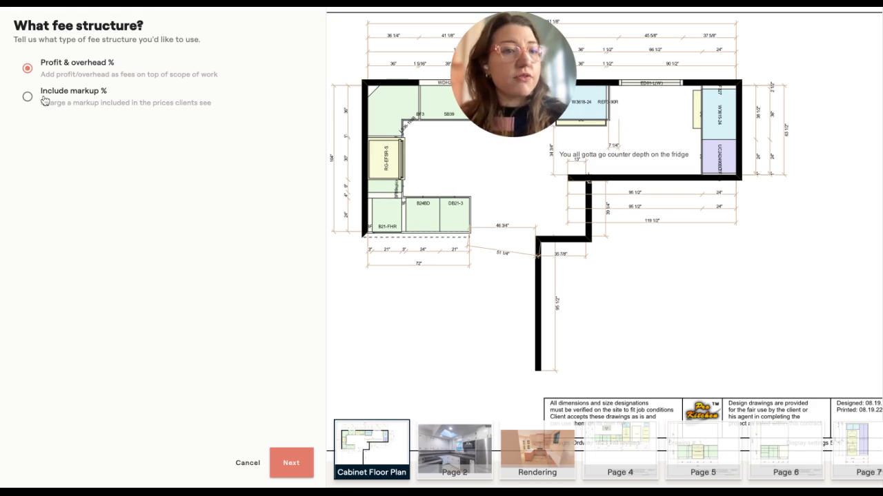
{"action": "left_click", "coordinate": [27, 96]}
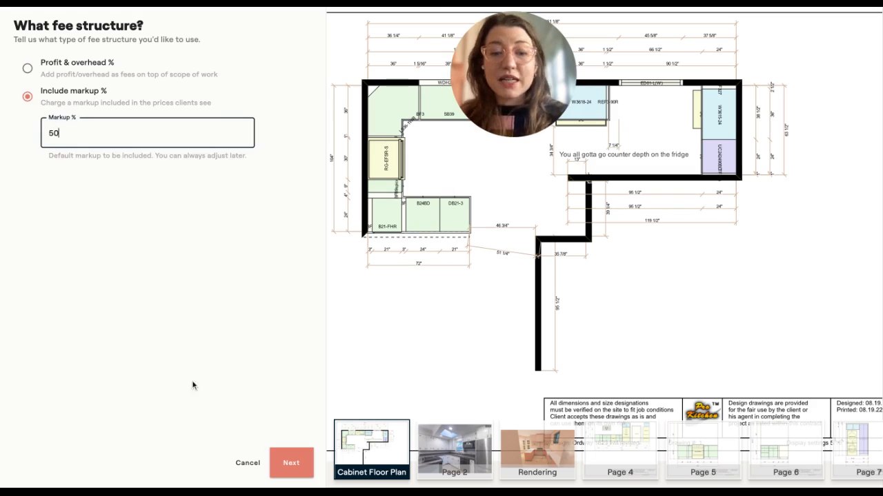
{"action": "left_click", "coordinate": [291, 463]}
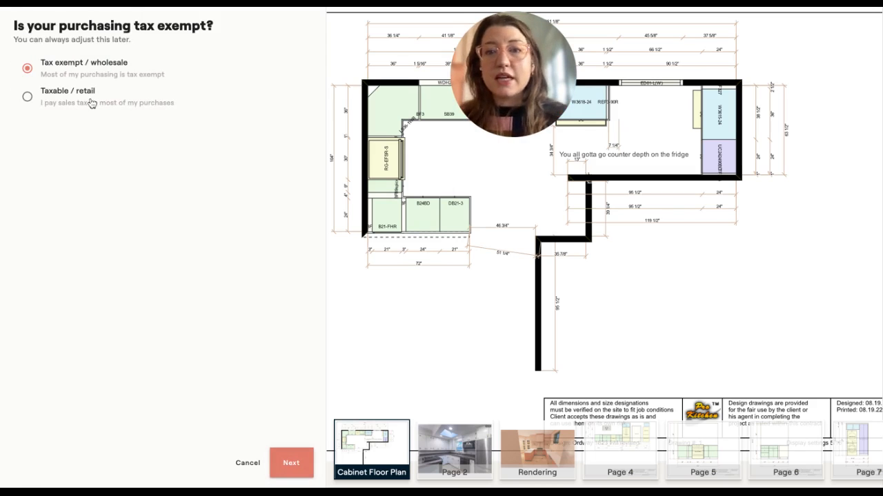
{"action": "left_click", "coordinate": [291, 464]}
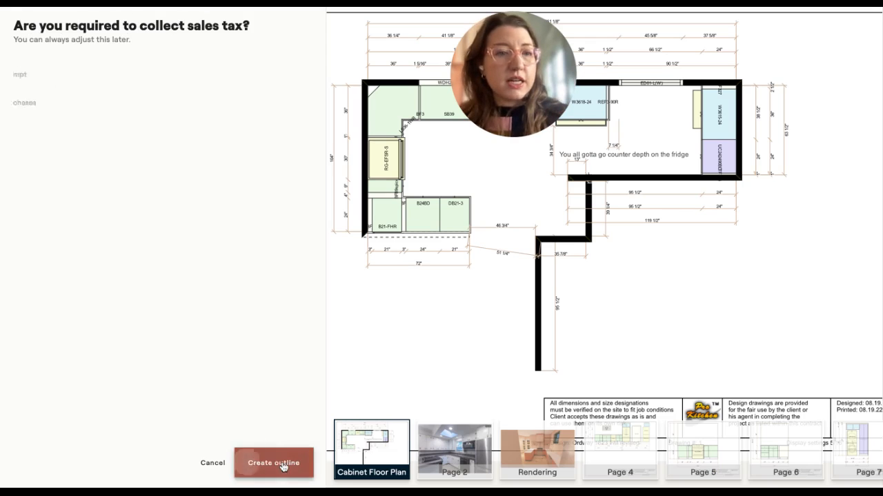
{"action": "left_click", "coordinate": [28, 96]}
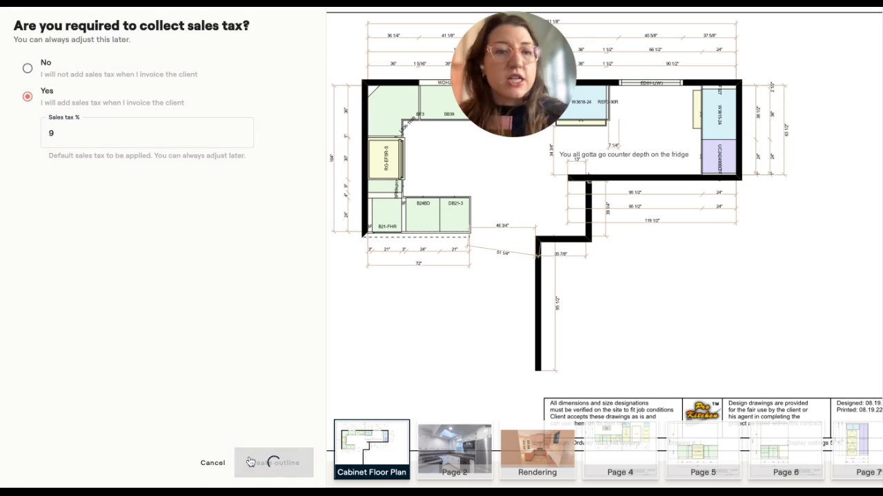
{"action": "left_click", "coordinate": [273, 463]}
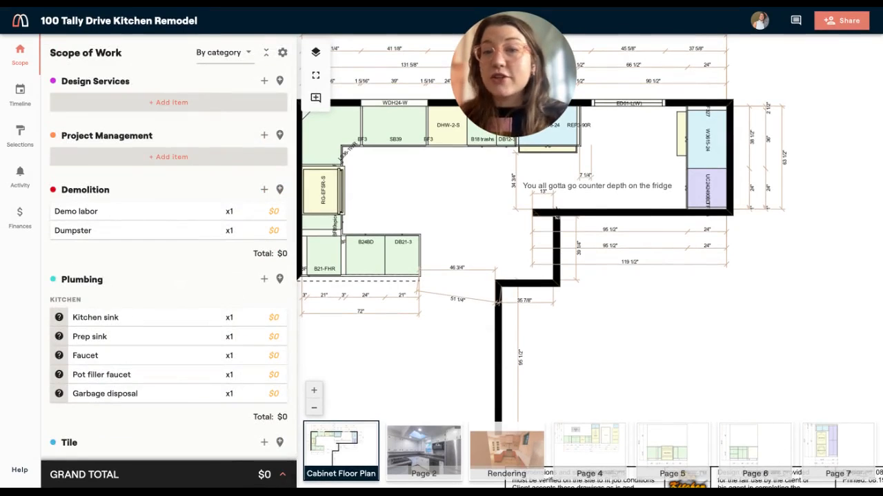
Step: Estimate the kitchen sink quantity as one unit by marking its location on the floor plan
{"action": "scroll", "scroll_direction": "down", "scroll_amount": 3}
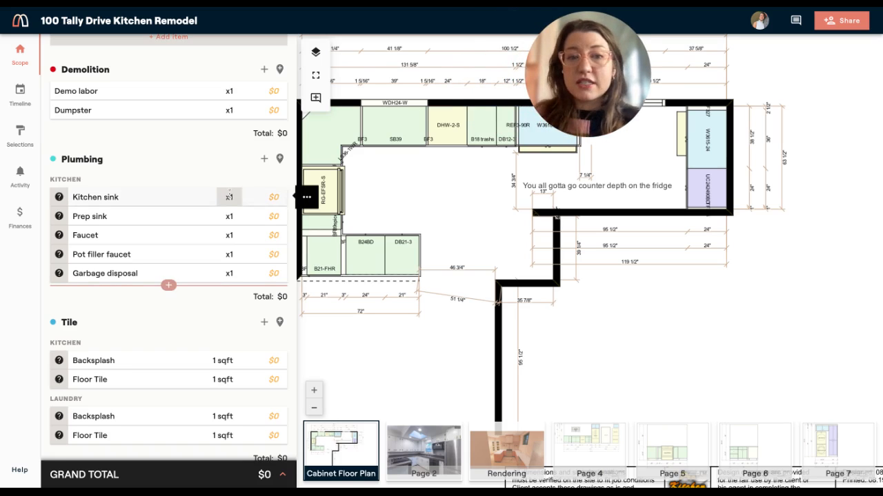
{"action": "left_click", "coordinate": [229, 195]}
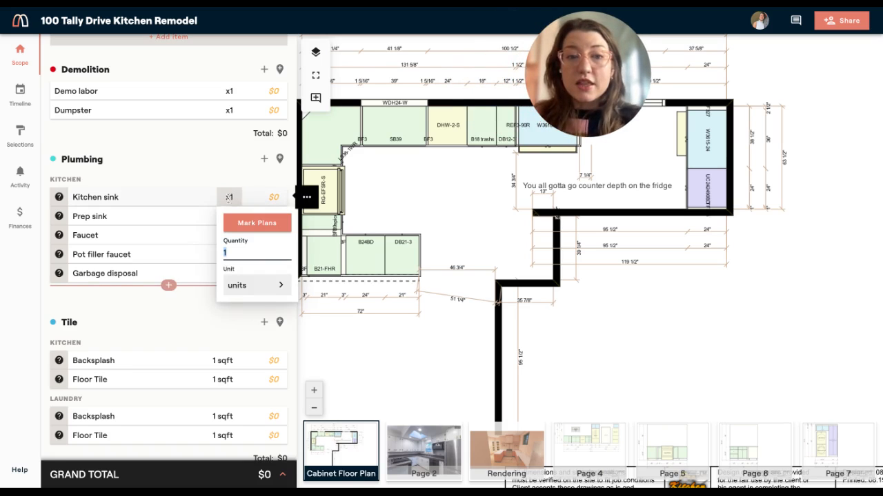
{"action": "left_click", "coordinate": [256, 222]}
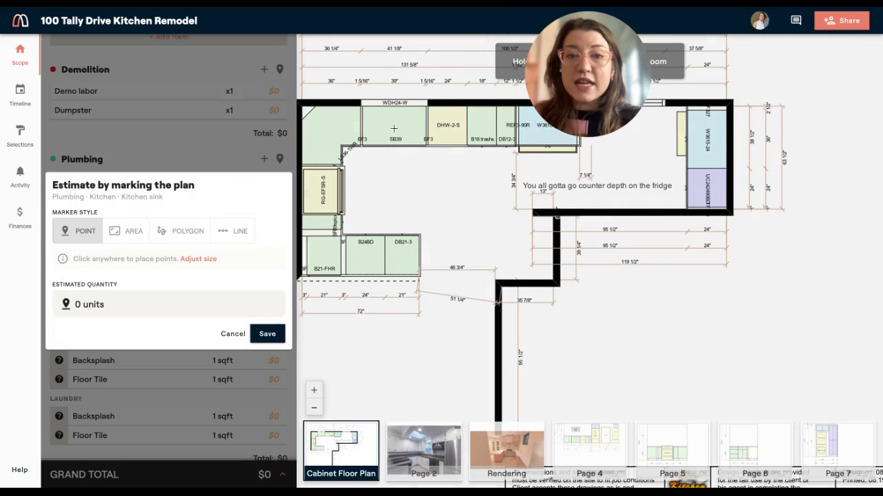
{"action": "left_click", "coordinate": [394, 128]}
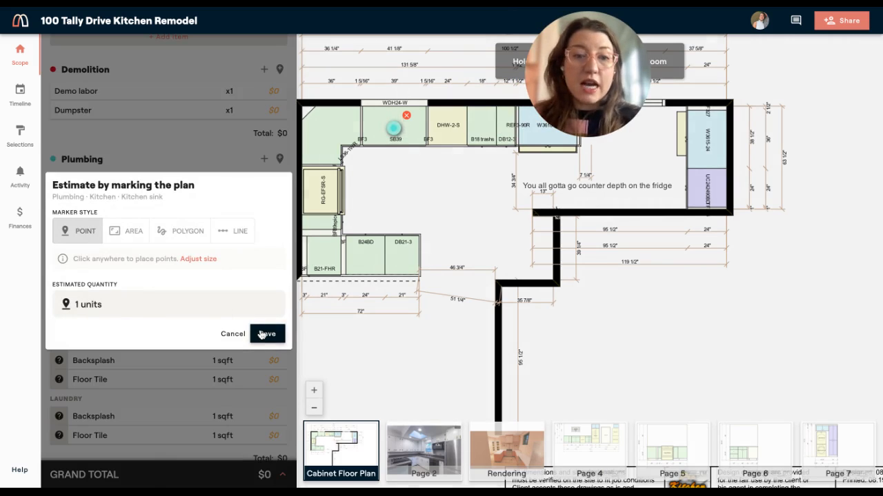
{"action": "left_click", "coordinate": [266, 334]}
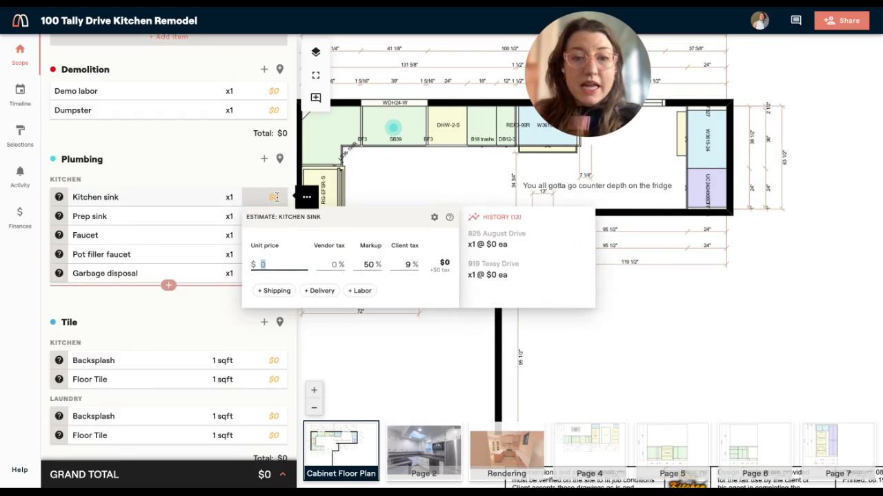
Step: Price the kitchen sink at $1,000 with markup plus $50 shipping for a $1,550 line
{"action": "type", "text": "100"}
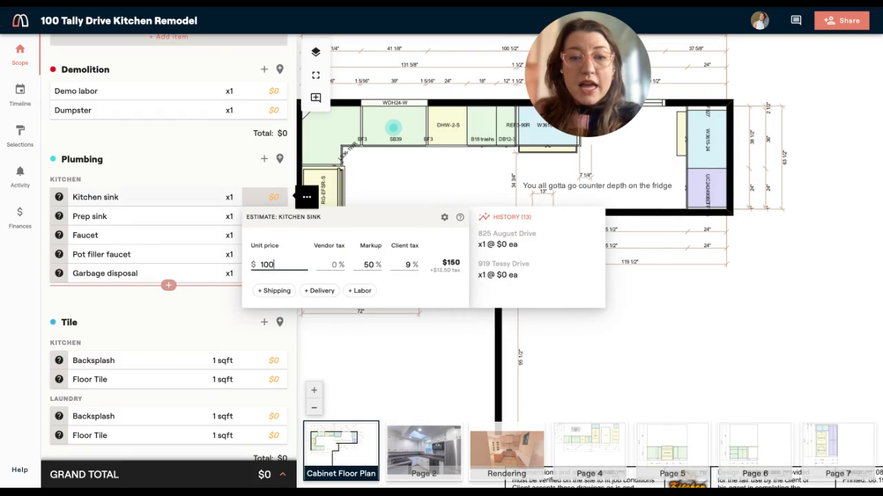
{"action": "type", "text": "1,000"}
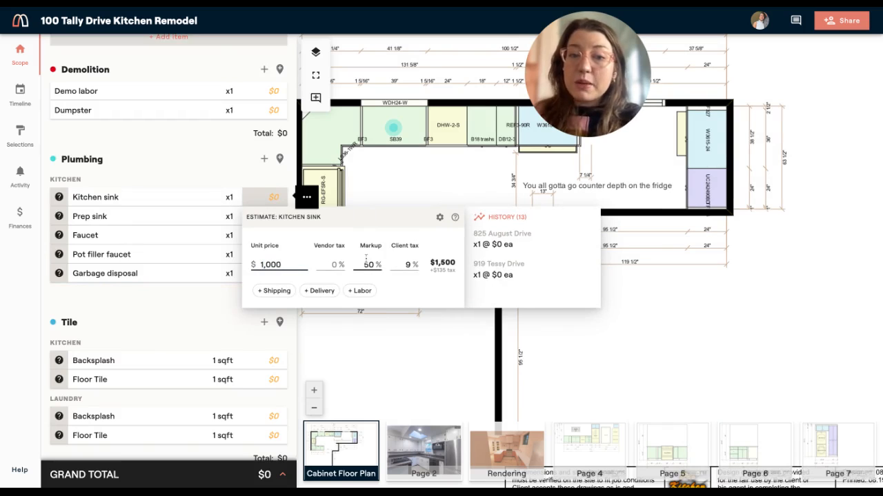
{"action": "left_click", "coordinate": [273, 290]}
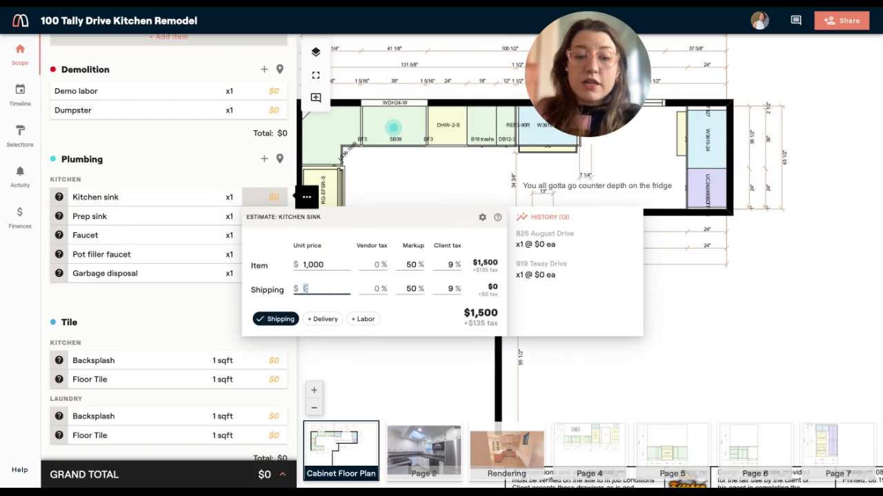
{"action": "type", "text": "50"}
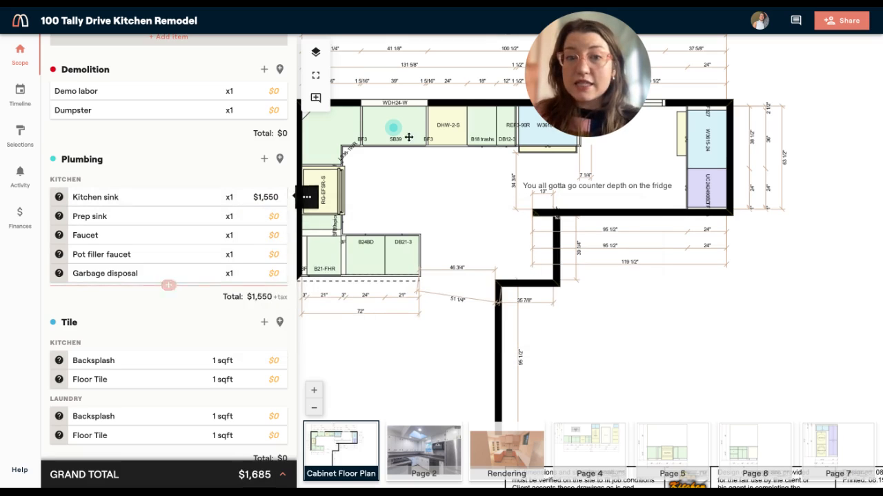
Step: Review the kitchen sink's estimate details, return to the scope list and go to Selections
{"action": "left_click", "coordinate": [393, 128]}
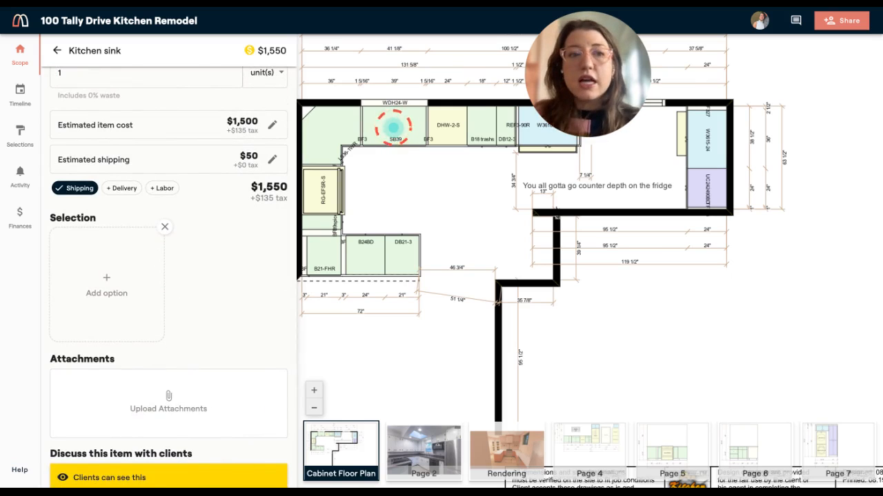
{"action": "left_click", "coordinate": [58, 49]}
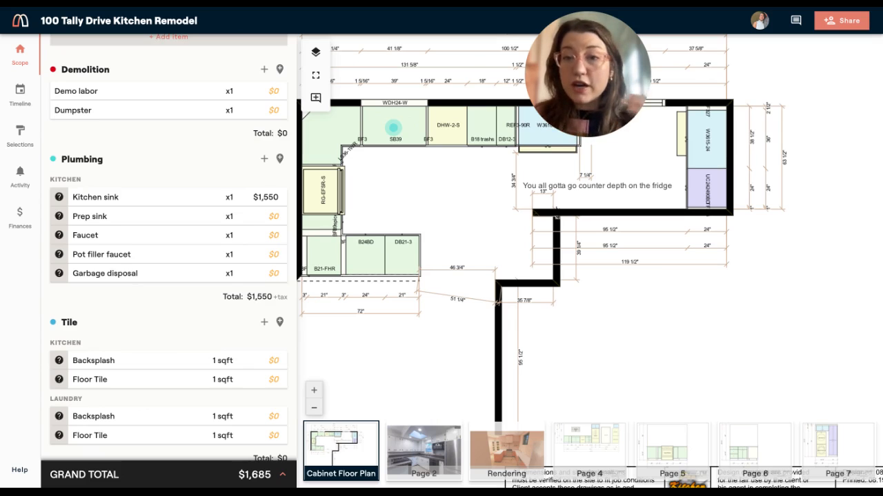
{"action": "left_click", "coordinate": [19, 135]}
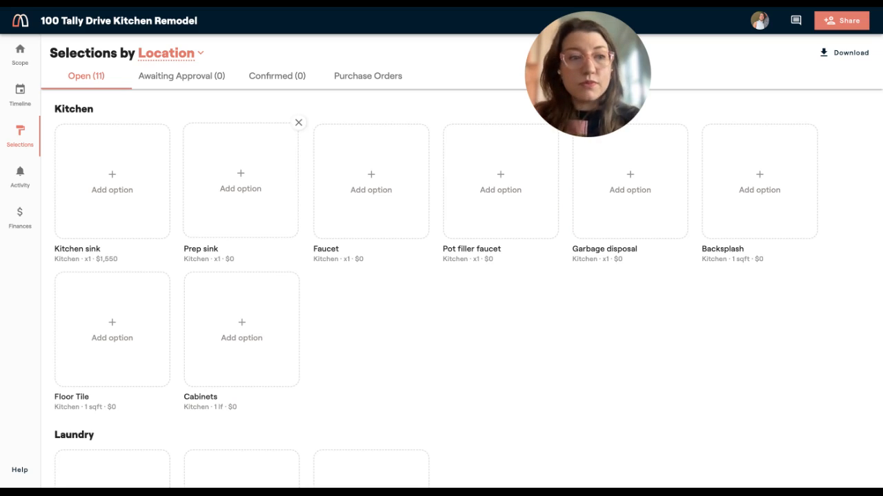
{"action": "mouse_move", "coordinate": [130, 167]}
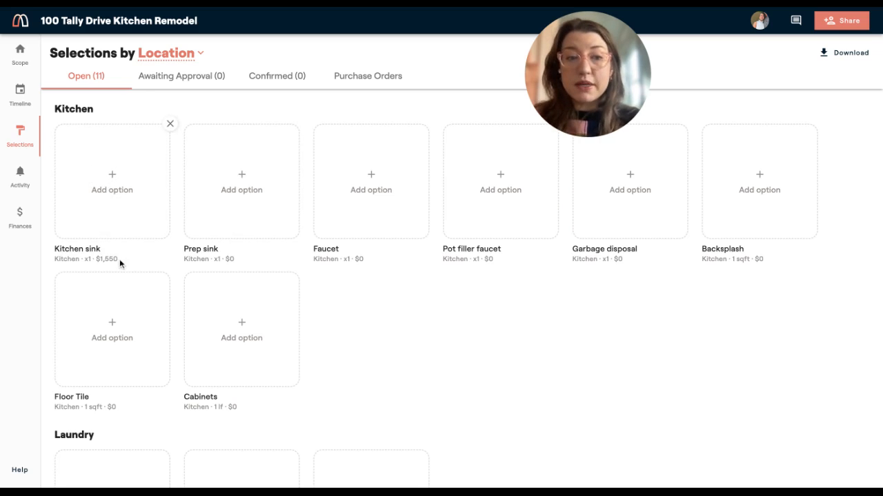
Step: Attach both Whitehaven Self-Trimming 32 sinks from the design library as kitchen sink options
{"action": "left_click", "coordinate": [112, 173]}
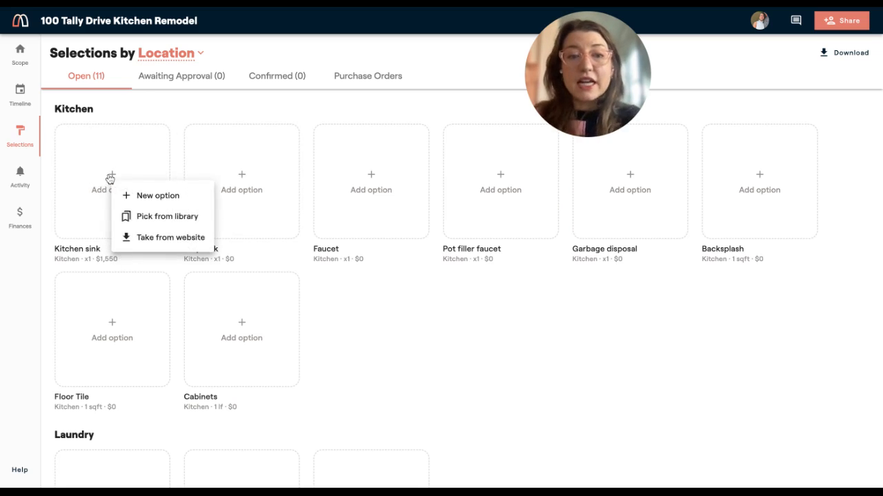
{"action": "left_click", "coordinate": [168, 215]}
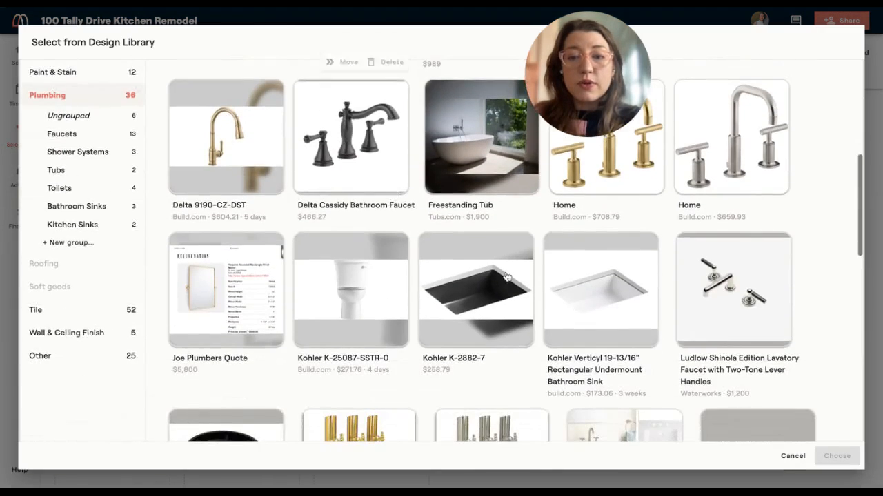
{"action": "scroll", "scroll_direction": "down", "scroll_amount": 3}
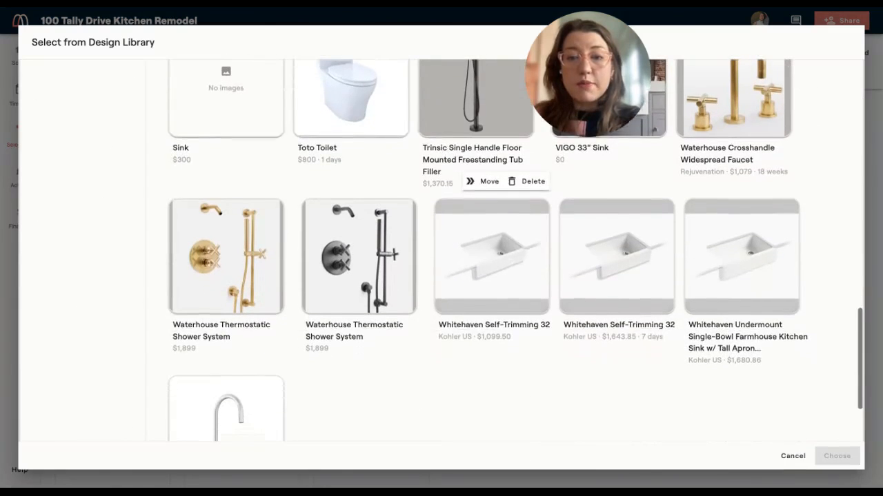
{"action": "left_click", "coordinate": [615, 253]}
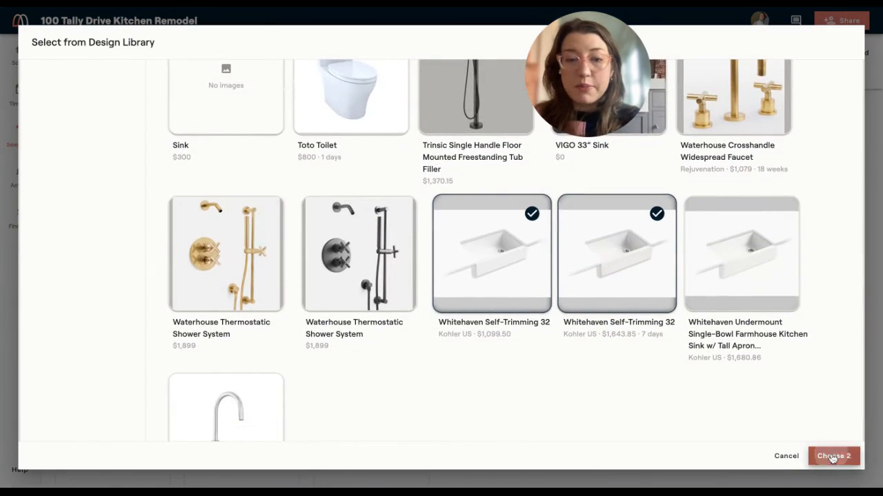
{"action": "left_click", "coordinate": [833, 456]}
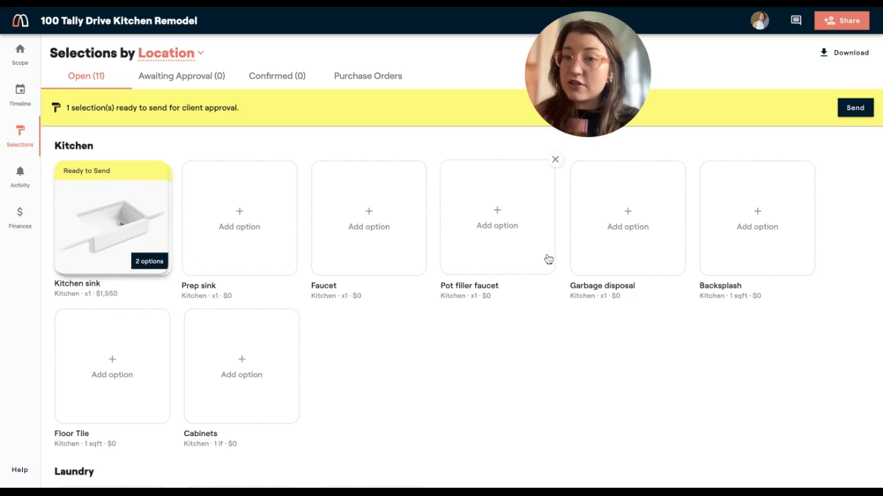
{"action": "mouse_move", "coordinate": [432, 355]}
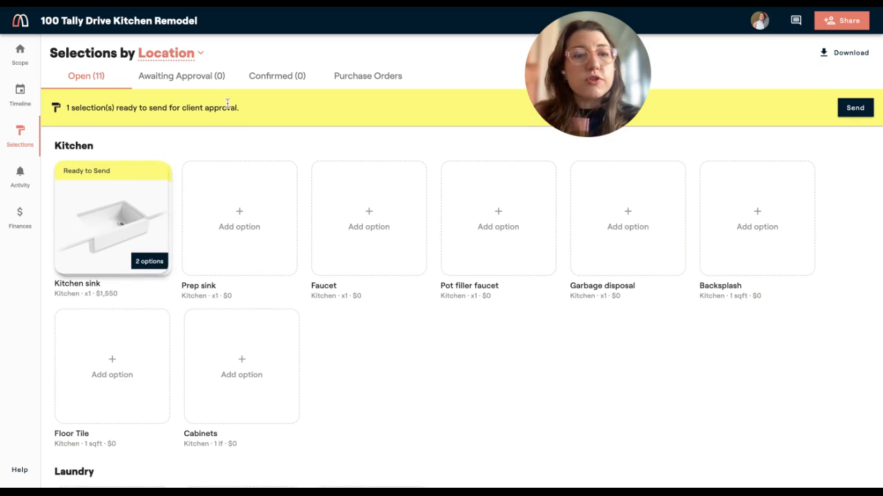
{"action": "mouse_move", "coordinate": [583, 108]}
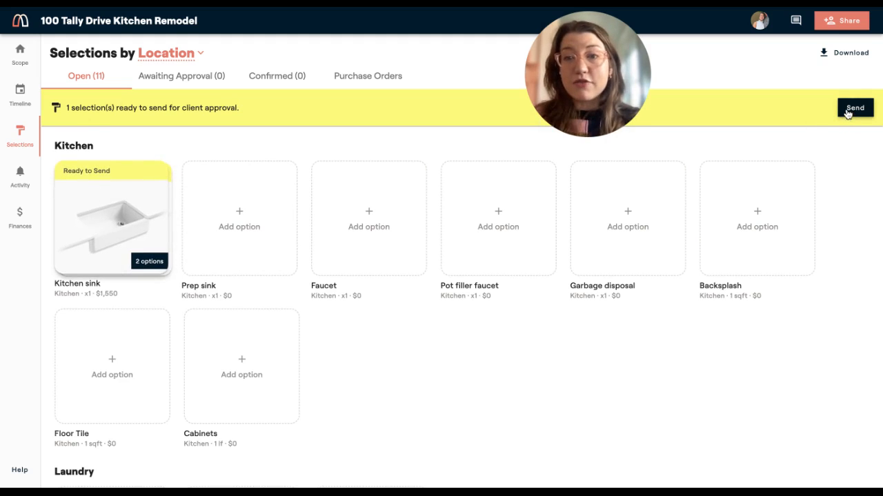
Step: Invite the client with product sources hidden and the project timeline visible, and send the invitation
{"action": "left_click", "coordinate": [842, 21]}
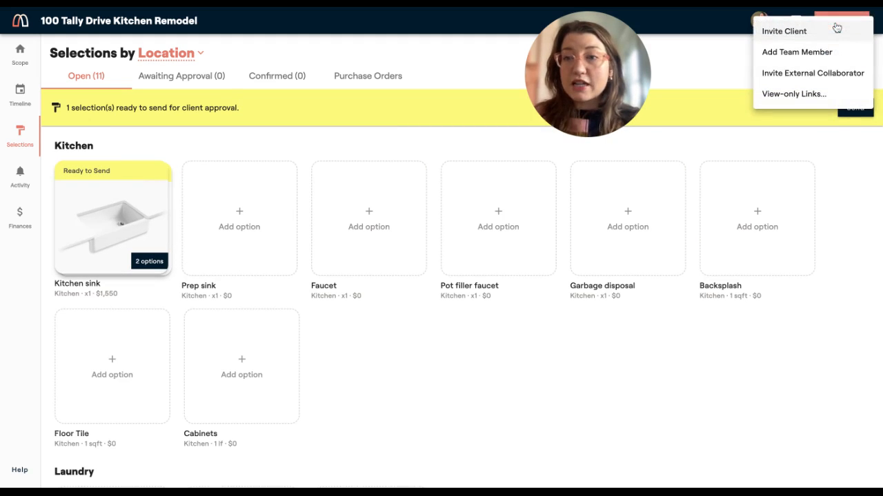
{"action": "left_click", "coordinate": [783, 30]}
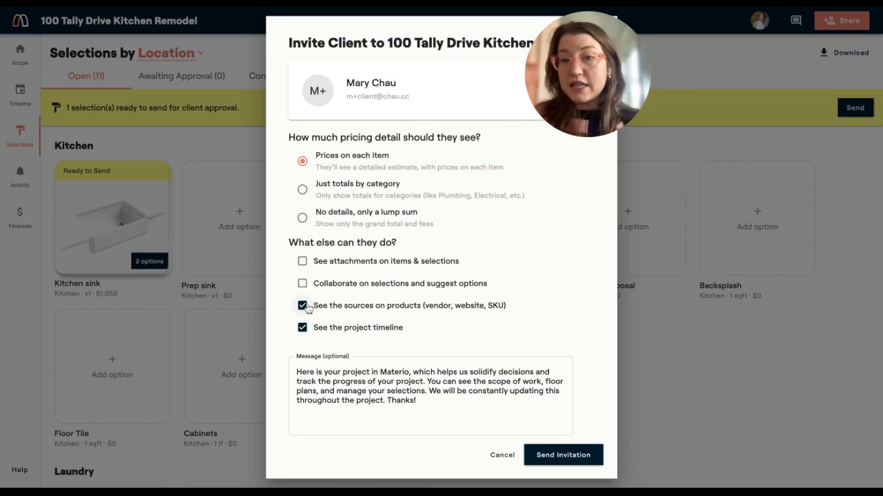
{"action": "left_click", "coordinate": [302, 306]}
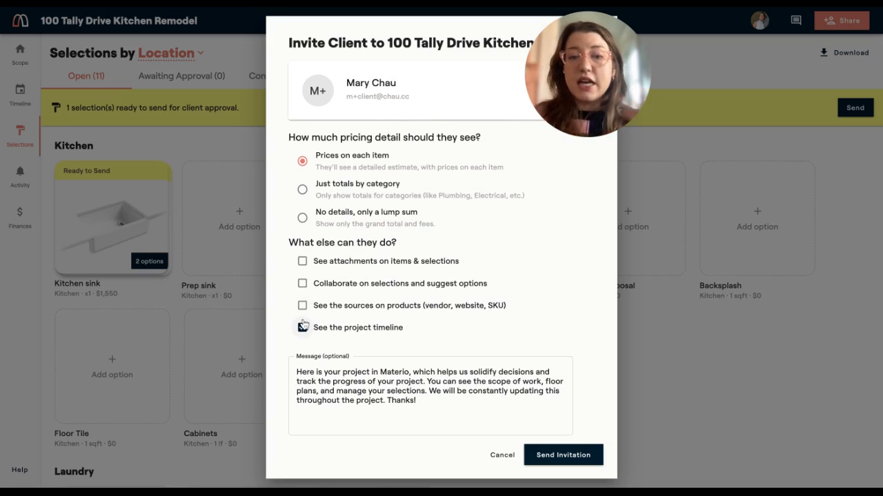
{"action": "left_click", "coordinate": [302, 328]}
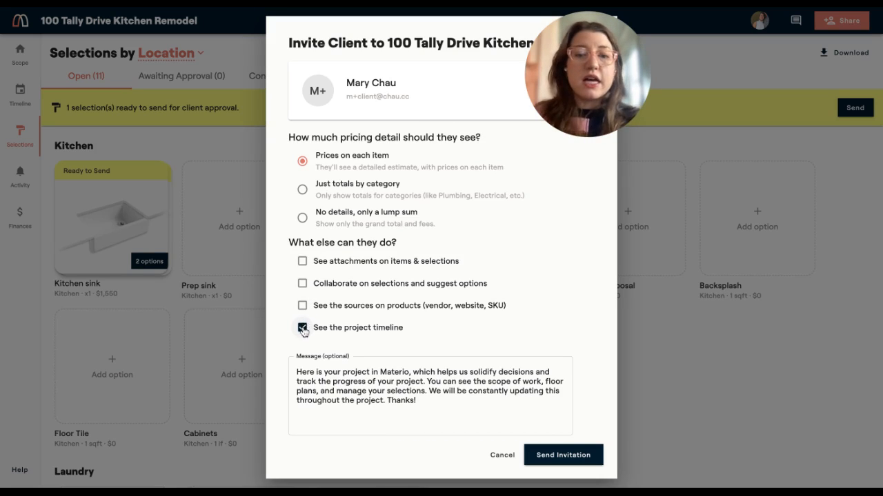
{"action": "left_click", "coordinate": [302, 328]}
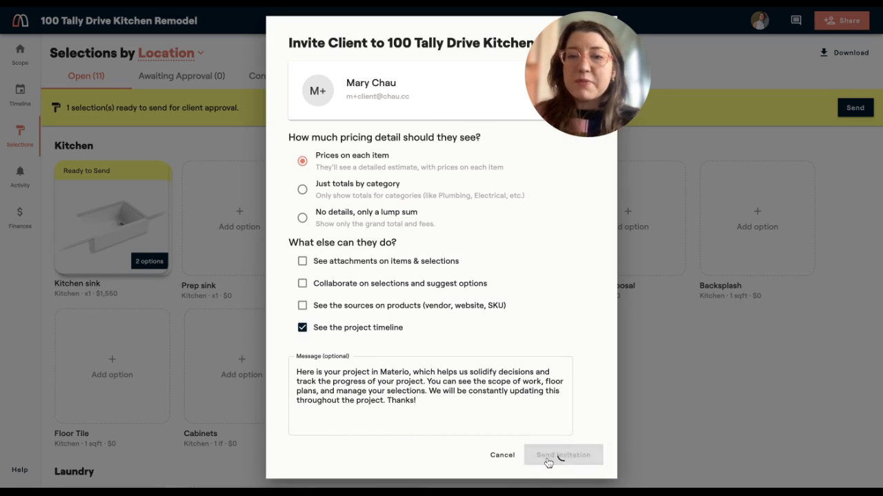
{"action": "left_click", "coordinate": [563, 455]}
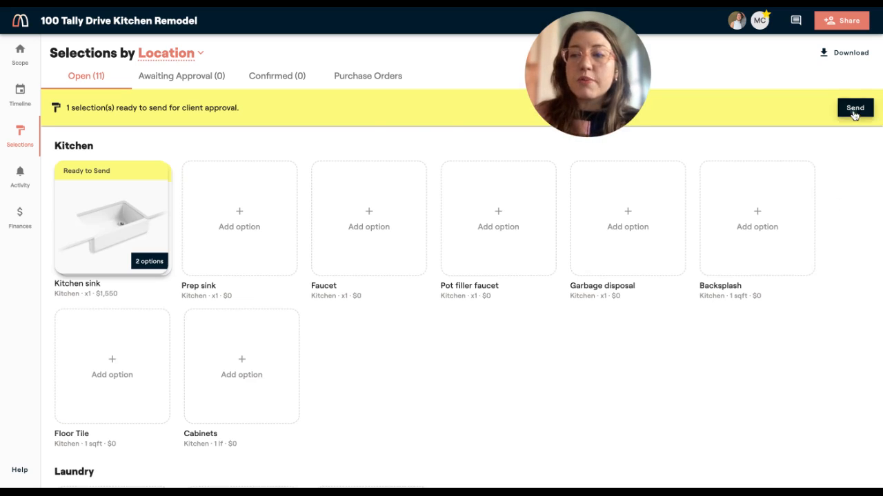
Step: Send the ready kitchen sink options to the client for approval and view them awaiting approval
{"action": "left_click", "coordinate": [855, 107]}
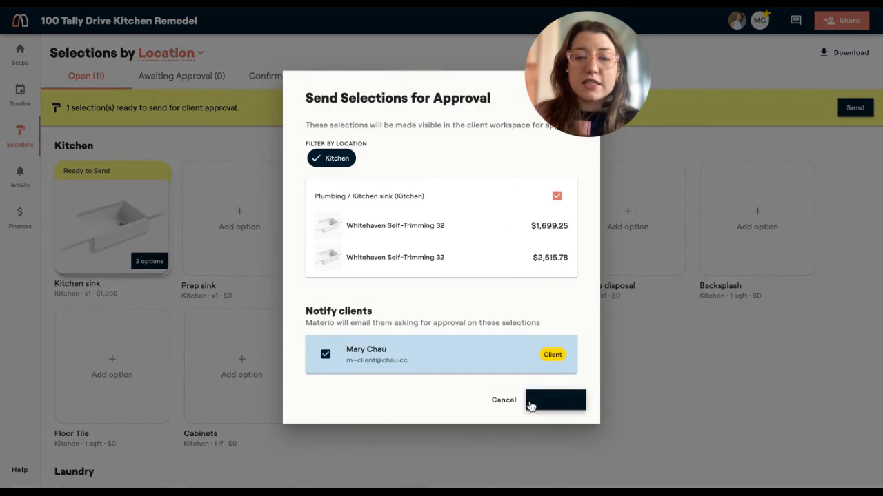
{"action": "left_click", "coordinate": [555, 399]}
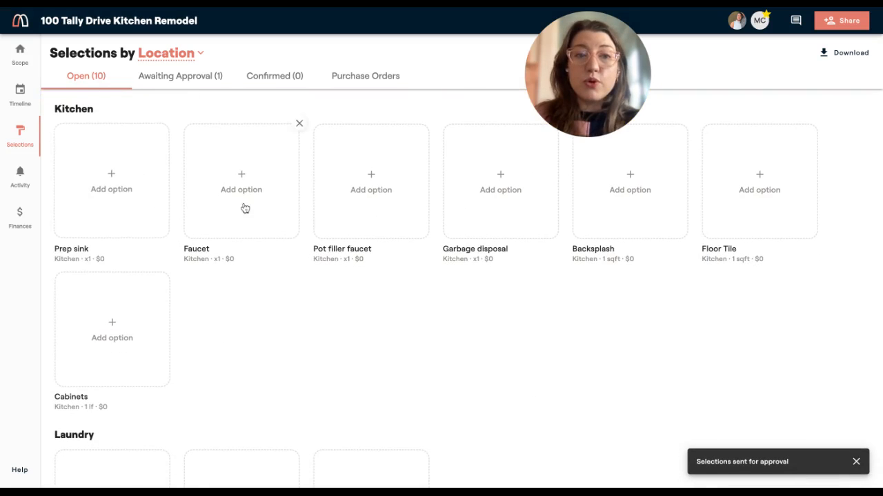
{"action": "left_click", "coordinate": [179, 76]}
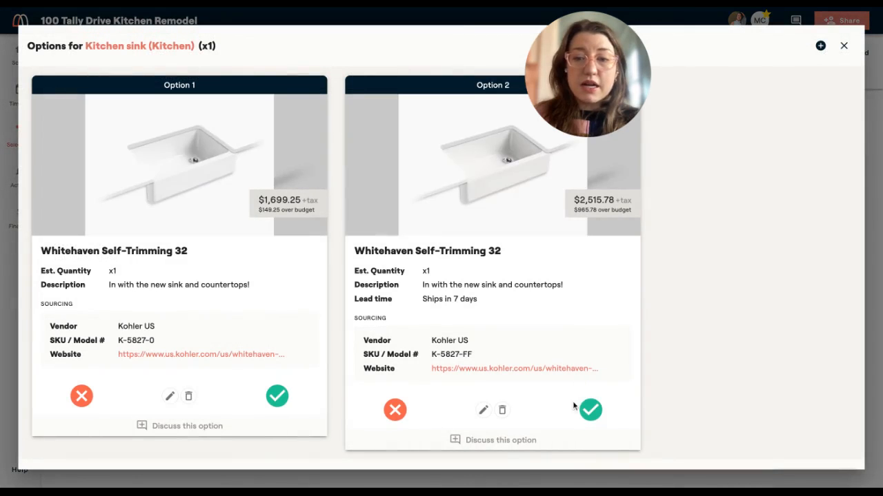
Step: Approve the $2,515.78 Whitehaven option and view it under Confirmed selections
{"action": "left_click", "coordinate": [590, 409]}
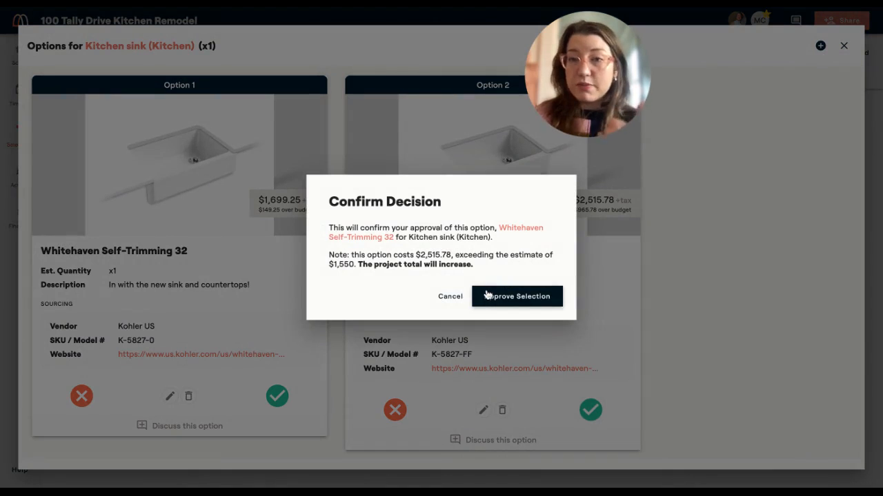
{"action": "left_click", "coordinate": [516, 295]}
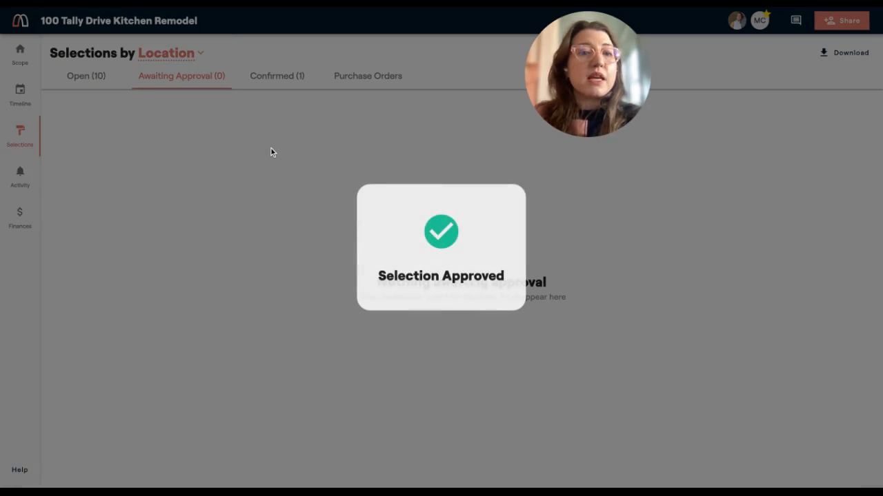
{"action": "left_click", "coordinate": [276, 76]}
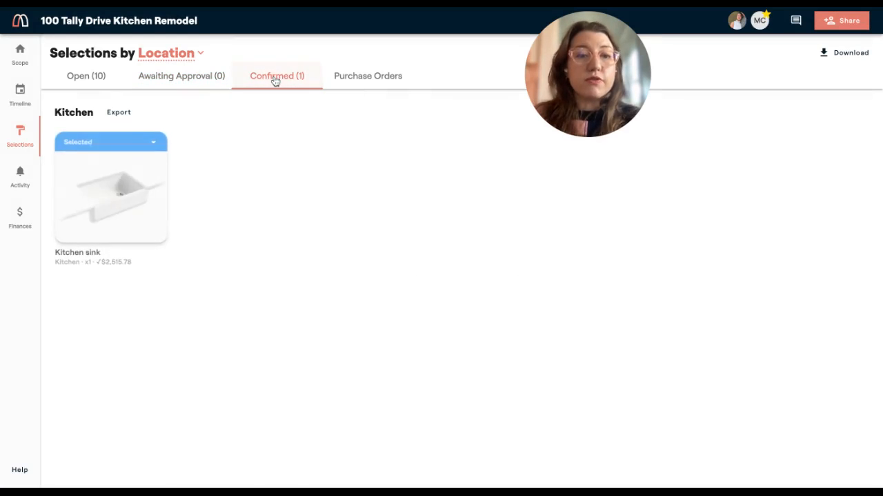
{"action": "left_click", "coordinate": [276, 76]}
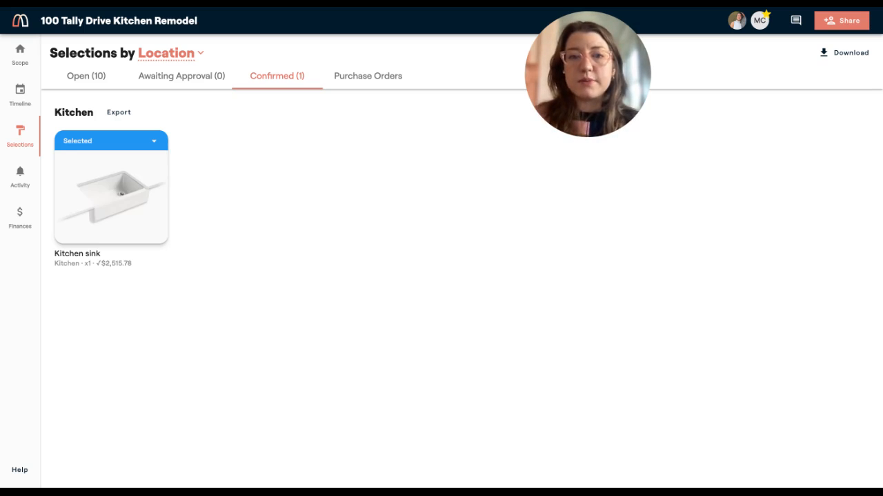
Step: Record the Kohler US draft order as already placed with 16430.00 entered, save it, and view Confirmed selections
{"action": "left_click", "coordinate": [367, 76]}
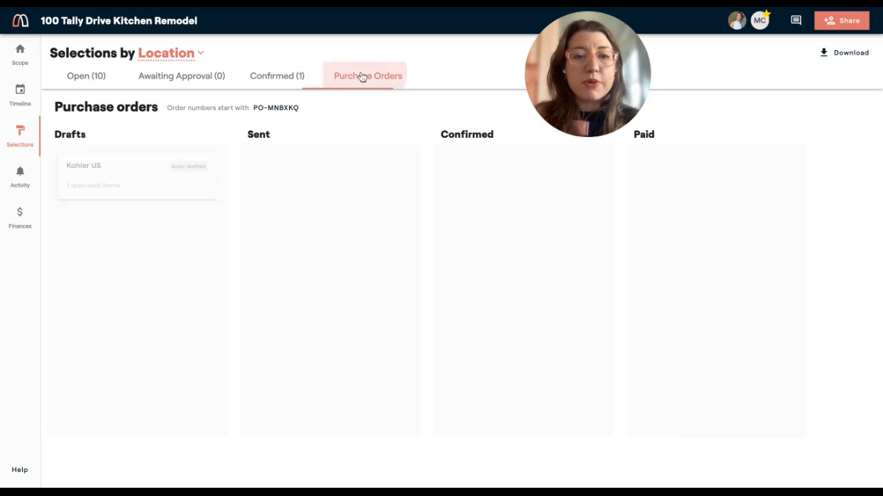
{"action": "left_click", "coordinate": [367, 76]}
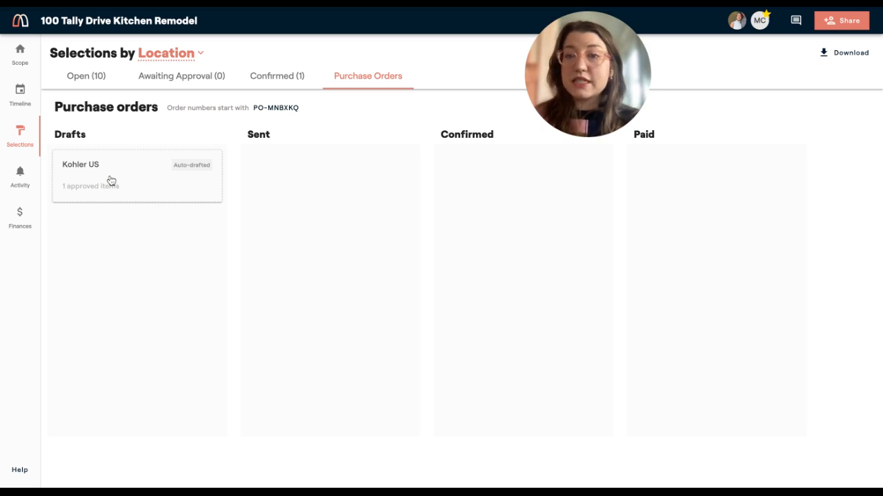
{"action": "left_click", "coordinate": [110, 179]}
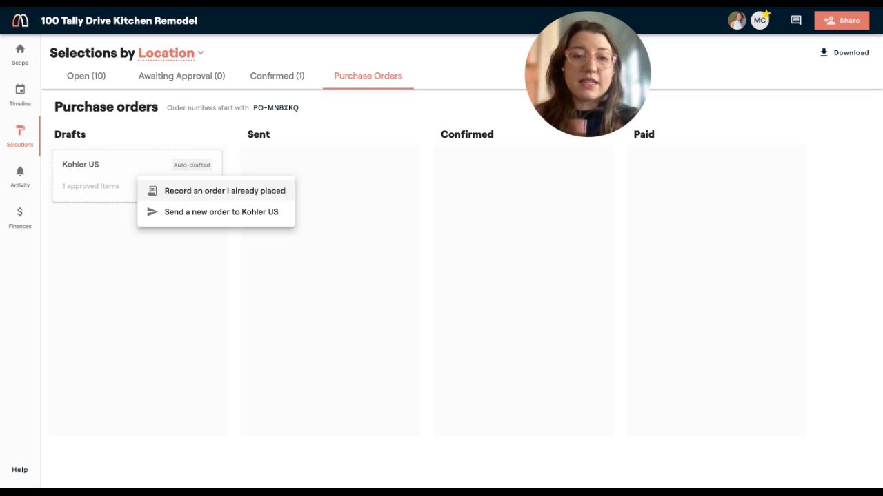
{"action": "left_click", "coordinate": [225, 190]}
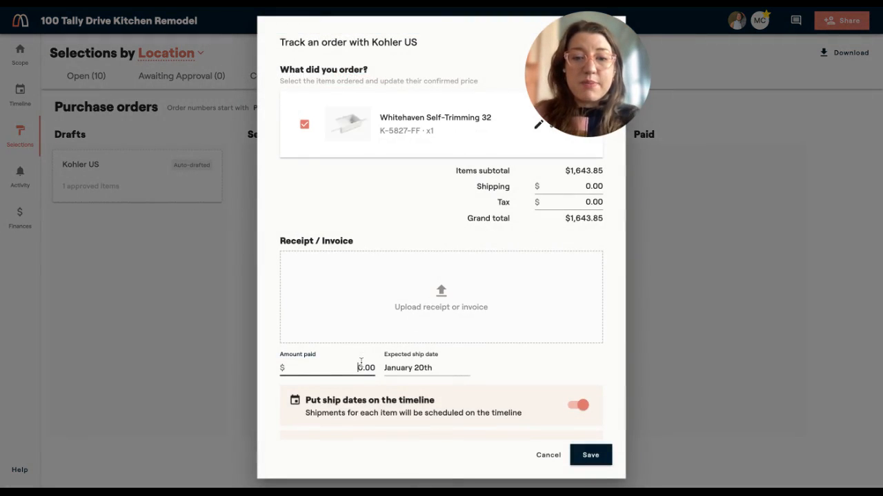
{"action": "type", "text": "16430.00"}
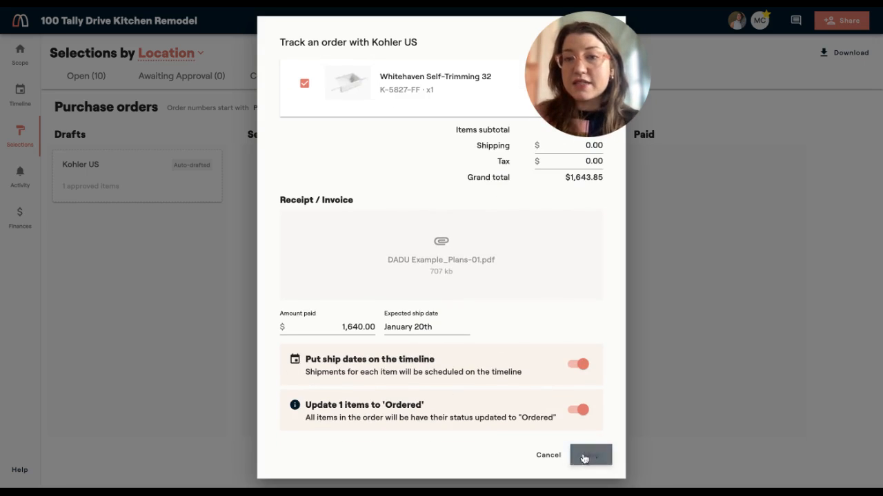
{"action": "left_click", "coordinate": [590, 455]}
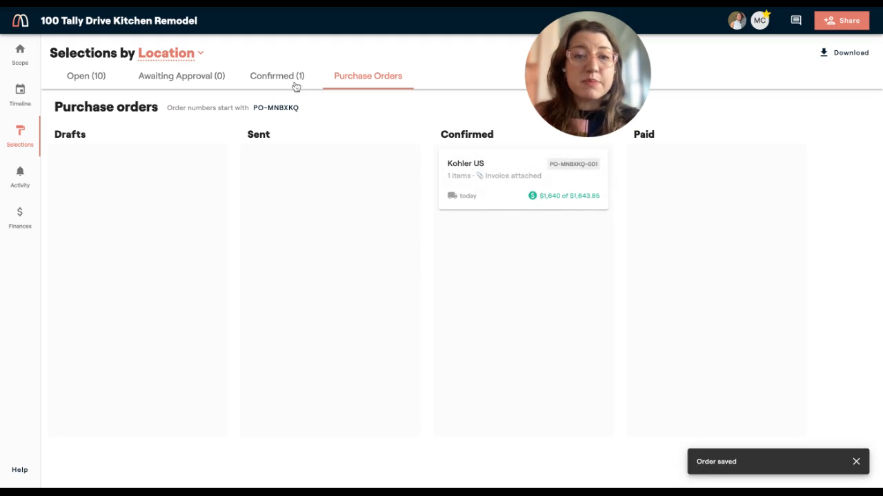
{"action": "left_click", "coordinate": [276, 76]}
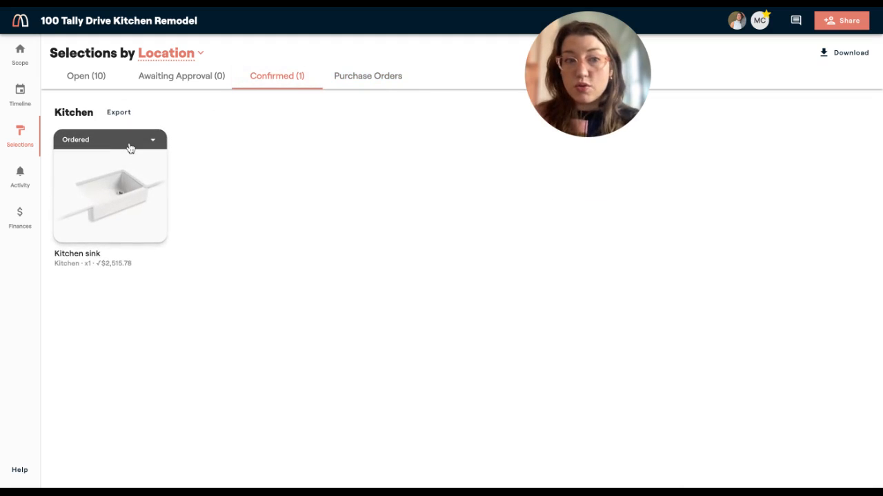
{"action": "left_click", "coordinate": [19, 94]}
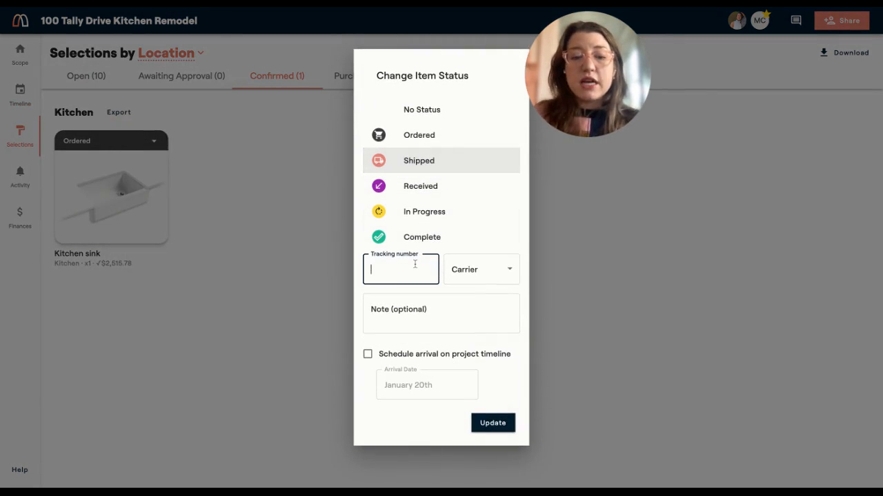
{"action": "left_click", "coordinate": [480, 269]}
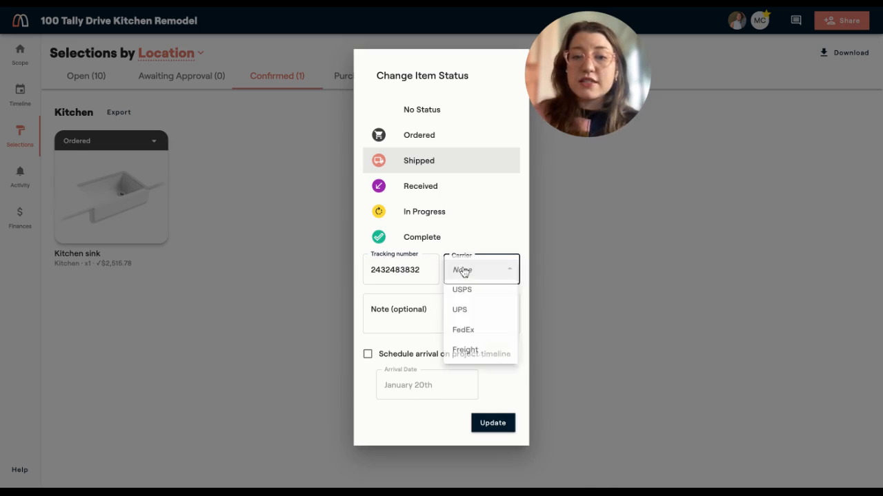
{"action": "left_click", "coordinate": [459, 308]}
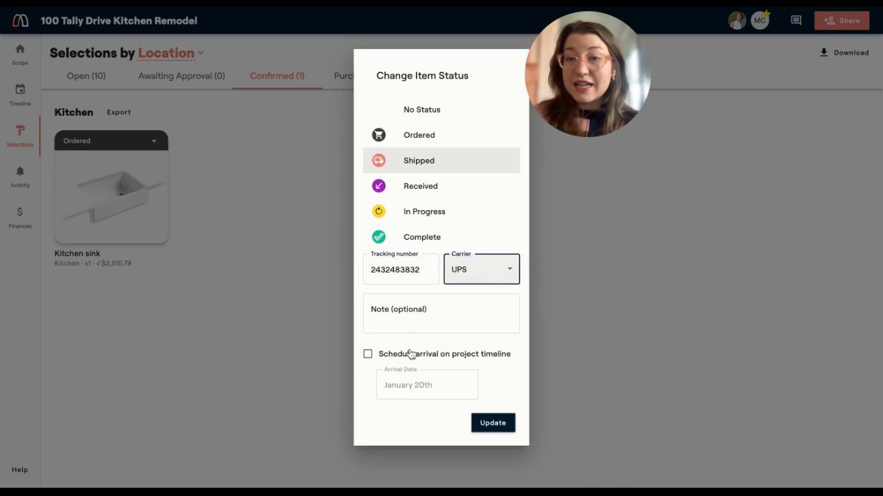
{"action": "left_click", "coordinate": [366, 353]}
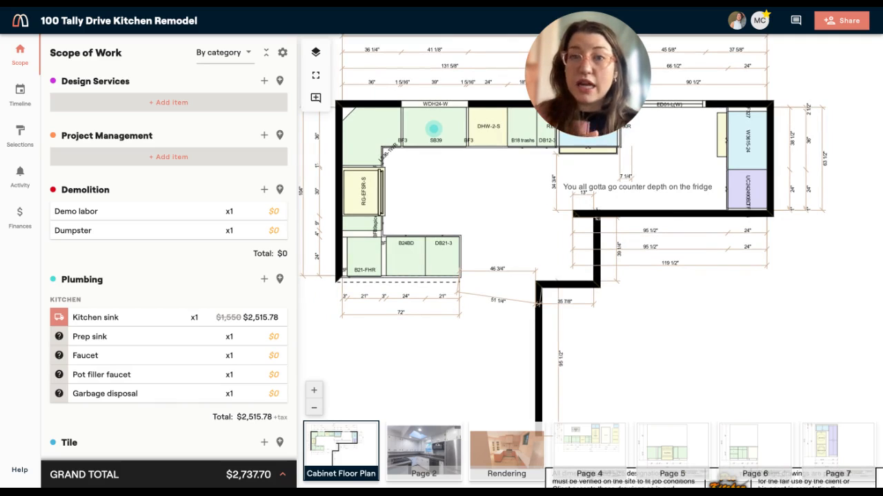
{"action": "mouse_move", "coordinate": [315, 96]}
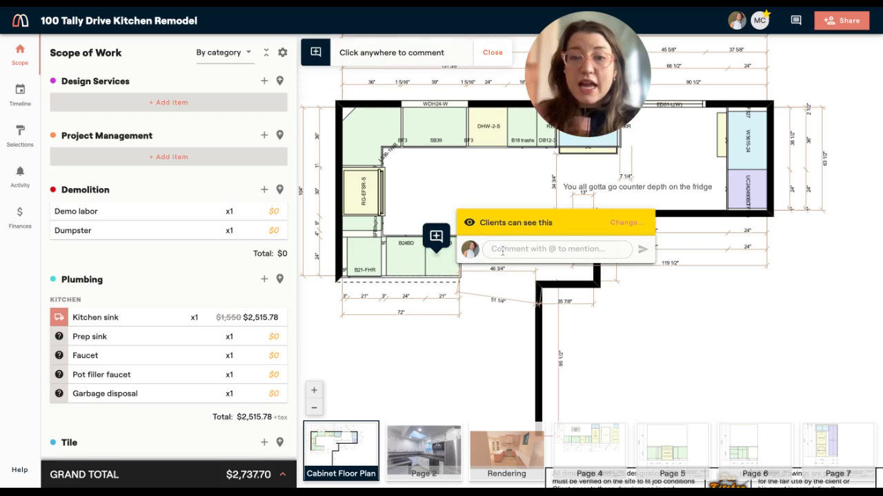
Step: Make the cabinet comment private to the team and start typing its message ('Mov…')
{"action": "left_click", "coordinate": [626, 222]}
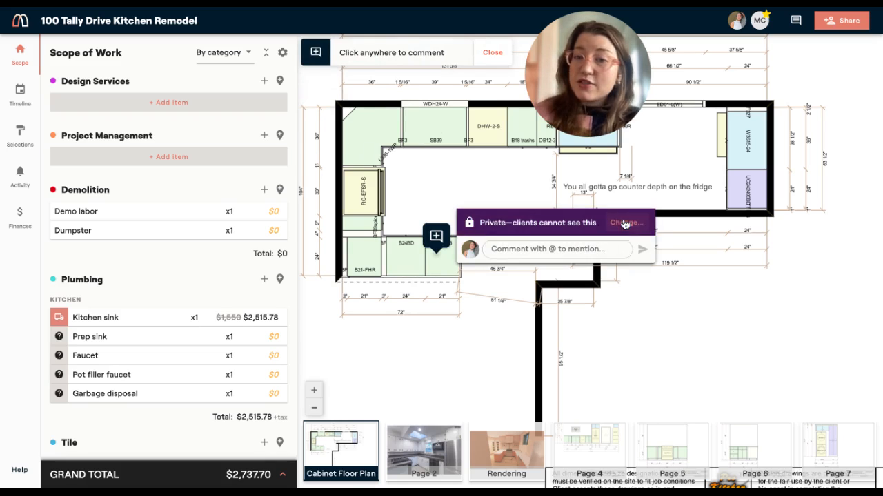
{"action": "type", "text": "Mov"}
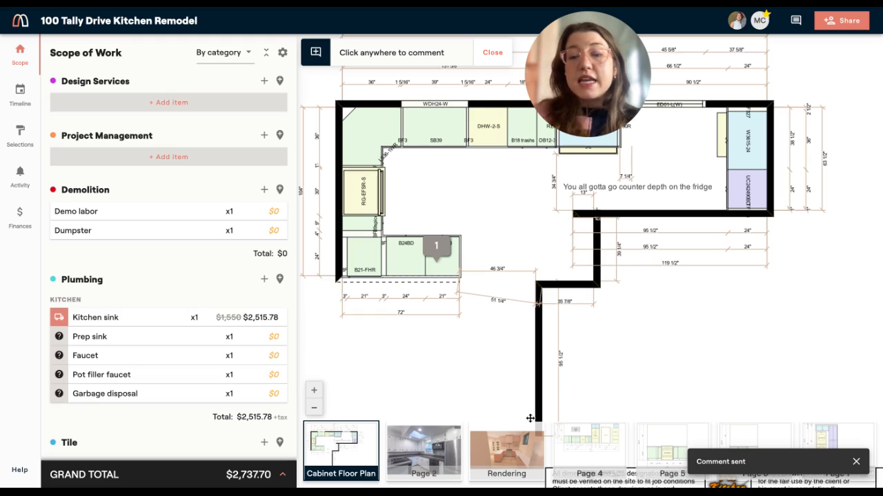
Step: Pin a client-visible comment on the Rendering's left window, then open the Kitchen sink item details
{"action": "left_click", "coordinate": [506, 453]}
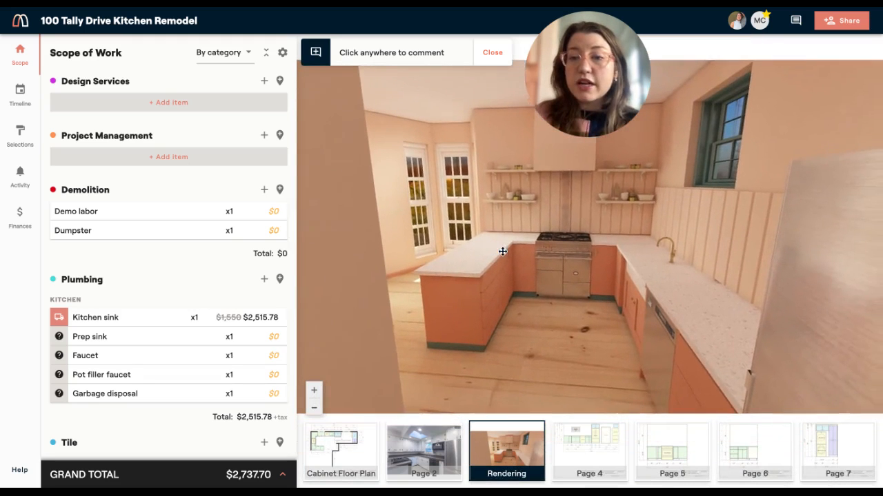
{"action": "left_click", "coordinate": [502, 251]}
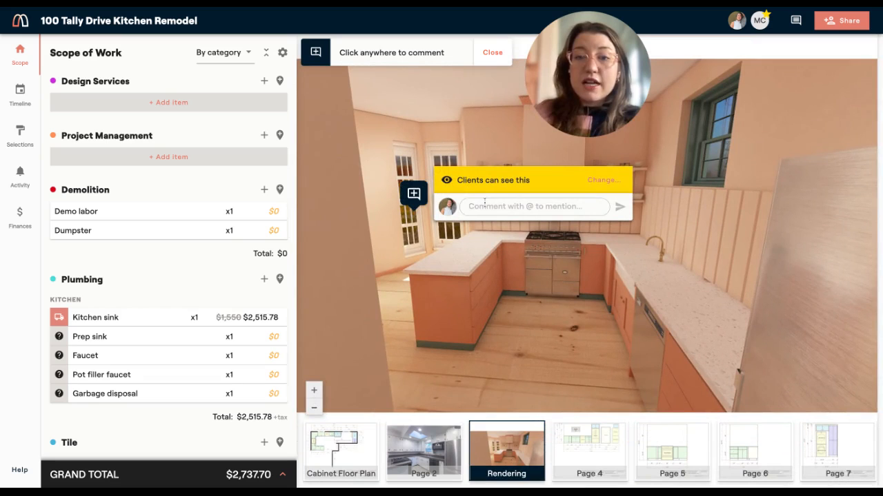
{"action": "left_click", "coordinate": [618, 207]}
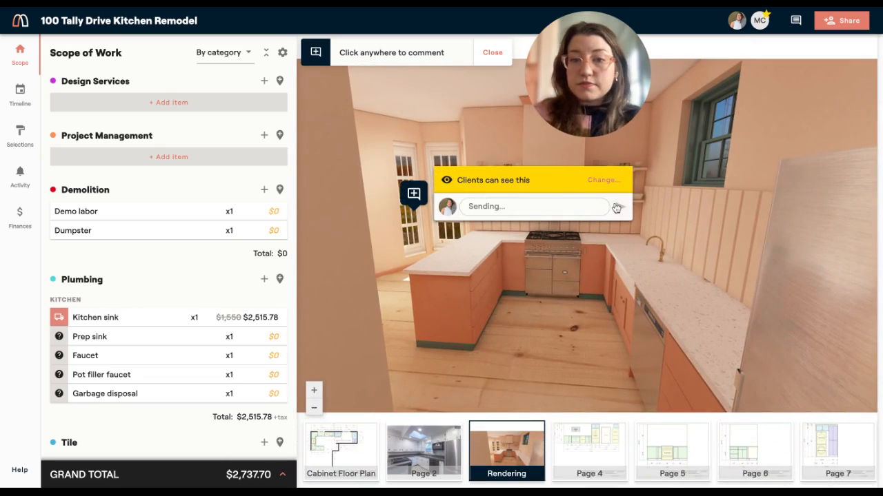
{"action": "left_click", "coordinate": [615, 206]}
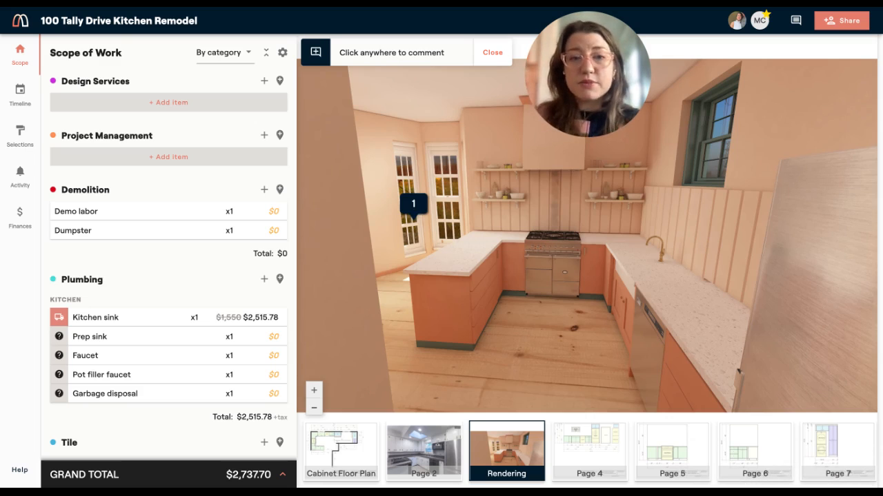
{"action": "left_click", "coordinate": [491, 53]}
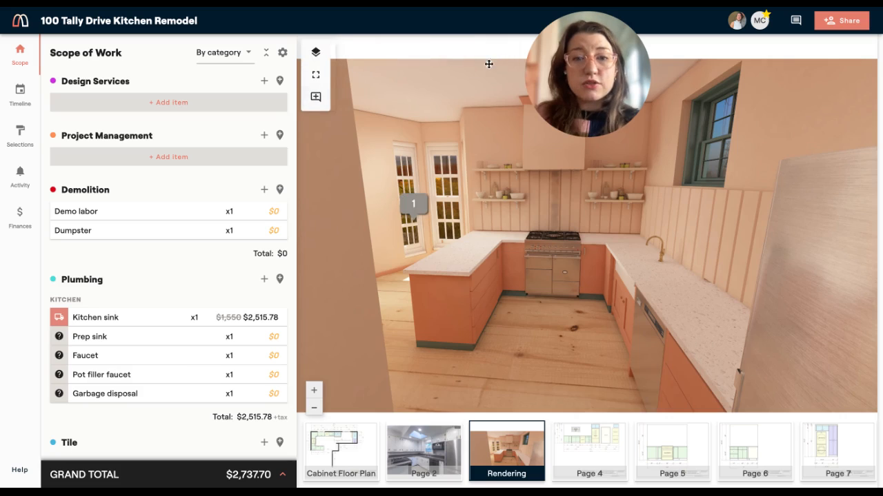
{"action": "mouse_move", "coordinate": [217, 179]}
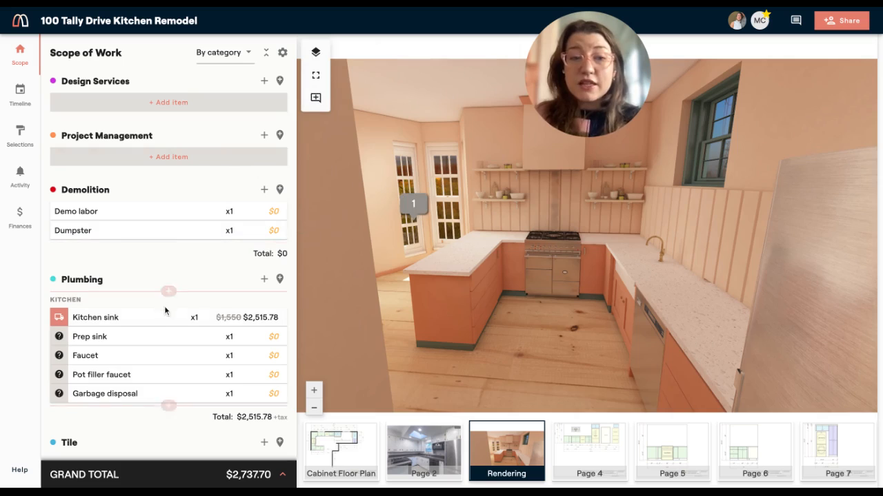
{"action": "left_click", "coordinate": [95, 317]}
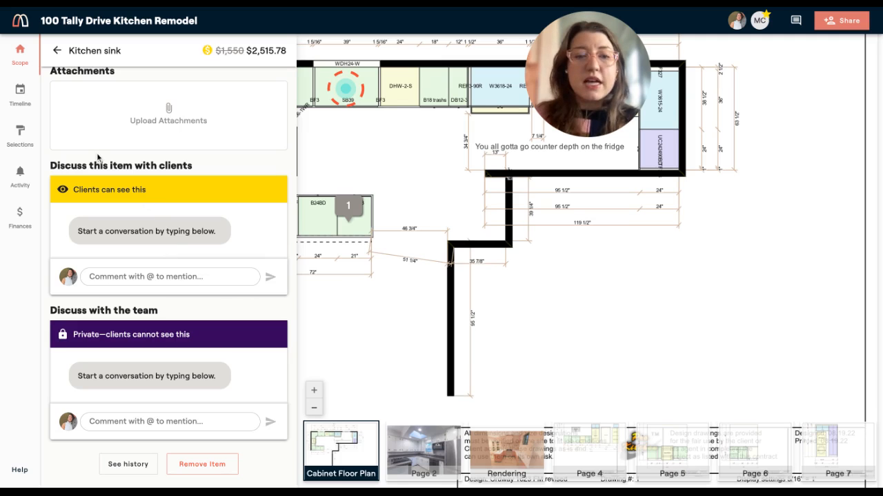
Step: Review the Finances overview: $821.93 planned gross profit versus $1,643.85 spent on the kitchen sink
{"action": "left_click", "coordinate": [19, 214]}
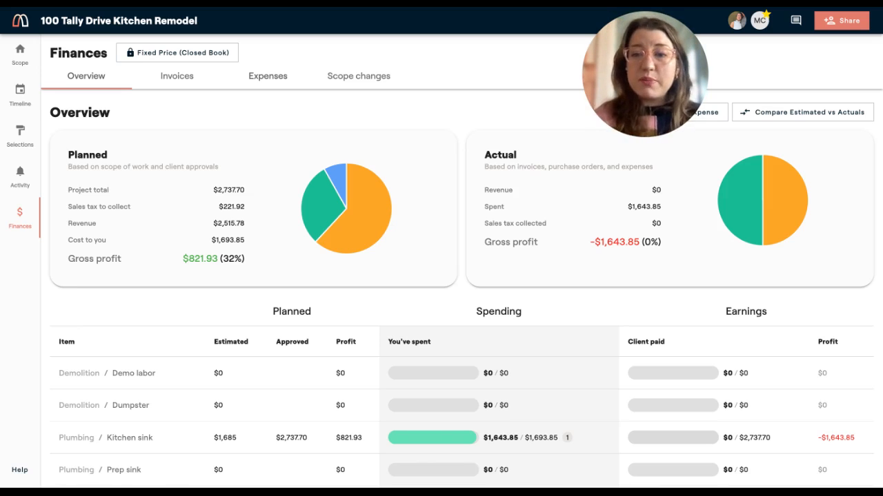
{"action": "scroll", "scroll_direction": "down", "scroll_amount": 3}
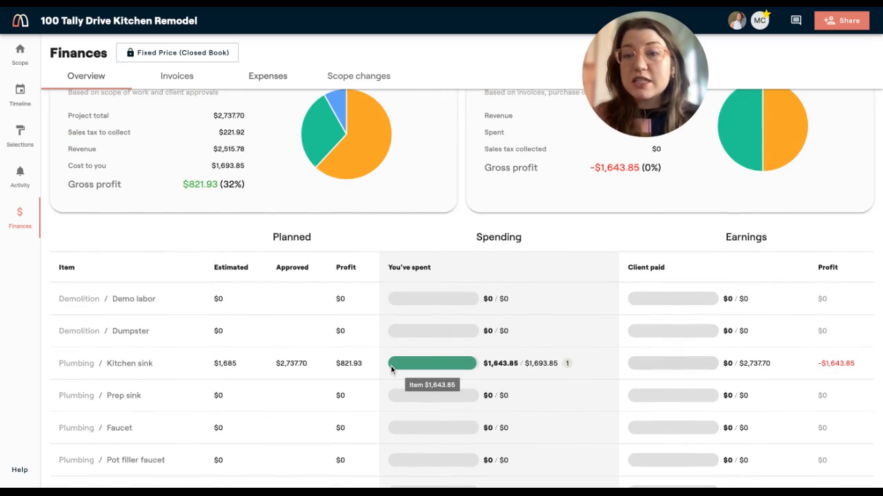
{"action": "scroll", "scroll_direction": "down", "scroll_amount": 3}
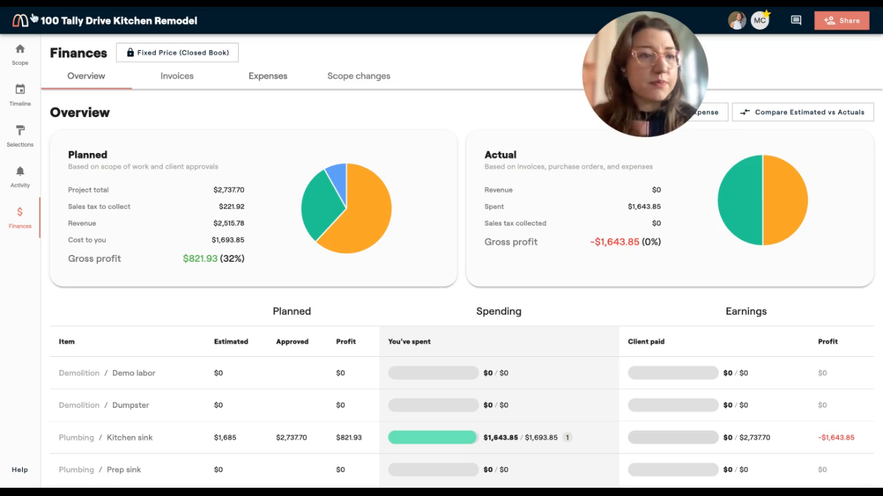
{"action": "left_click", "coordinate": [19, 53]}
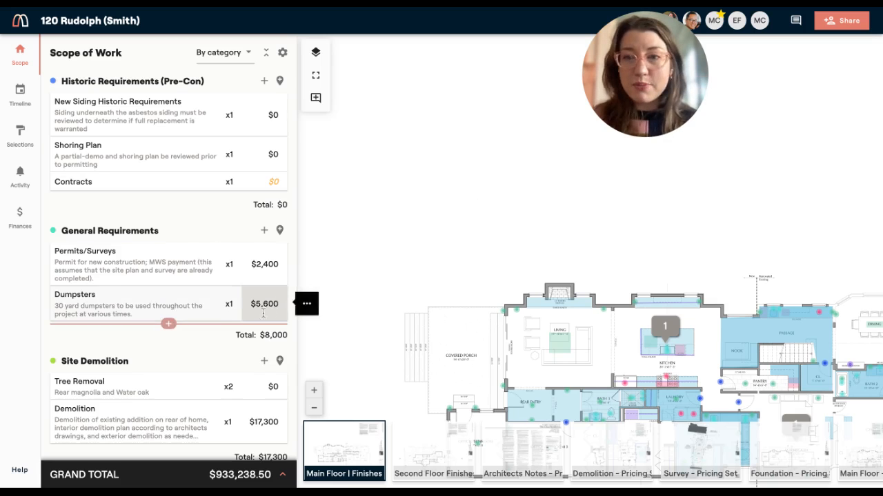
{"action": "scroll", "scroll_direction": "down", "scroll_amount": 3}
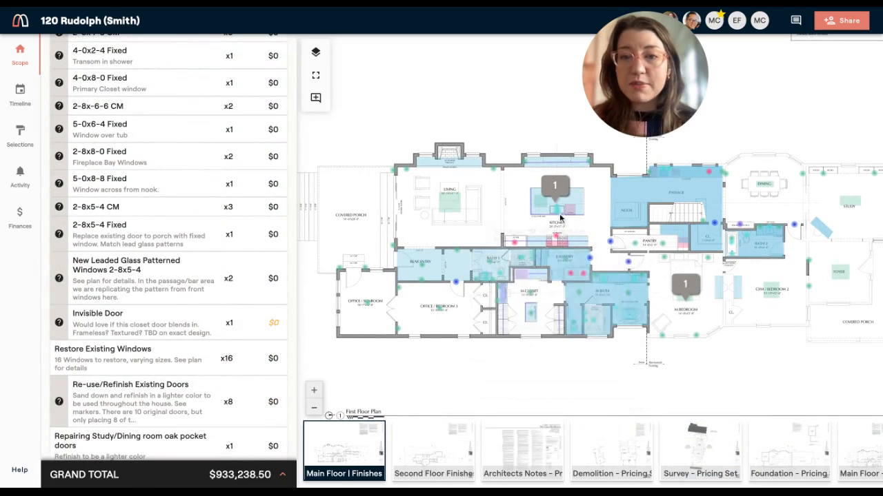
{"action": "left_click", "coordinate": [555, 207]}
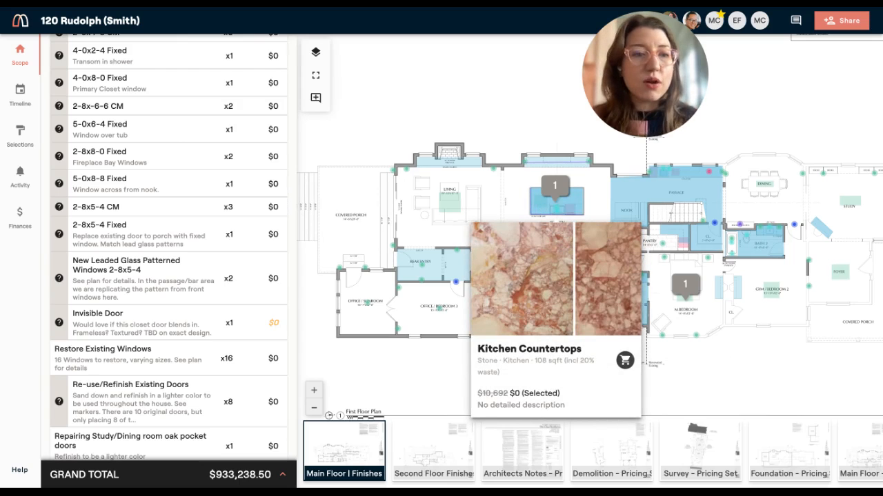
{"action": "left_click", "coordinate": [20, 215]}
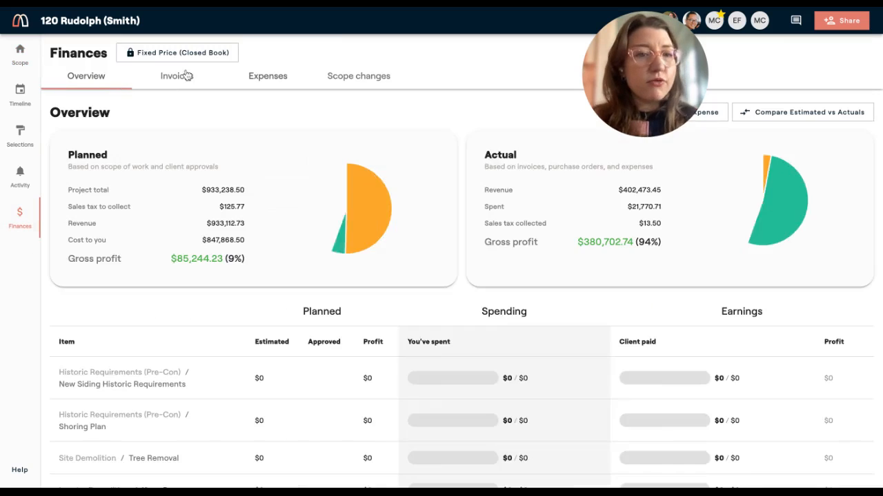
Step: Create a new invoice billing 35% of all project scope items as installments
{"action": "left_click", "coordinate": [176, 76]}
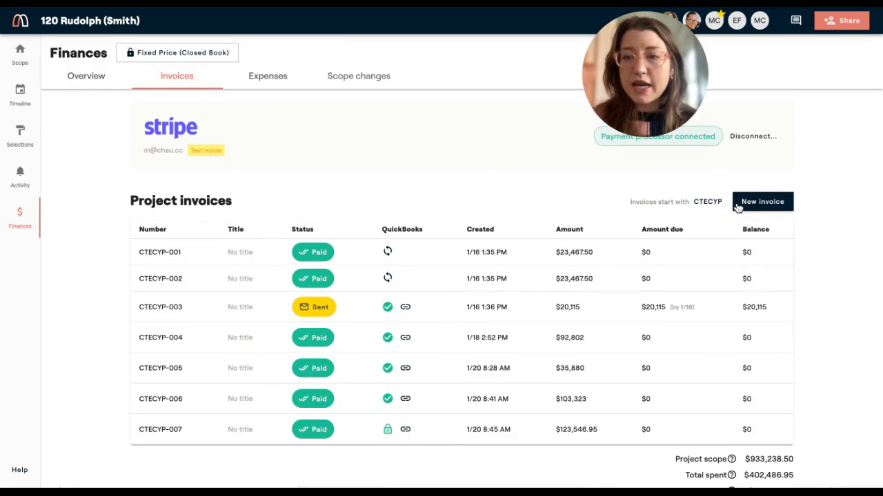
{"action": "left_click", "coordinate": [761, 202]}
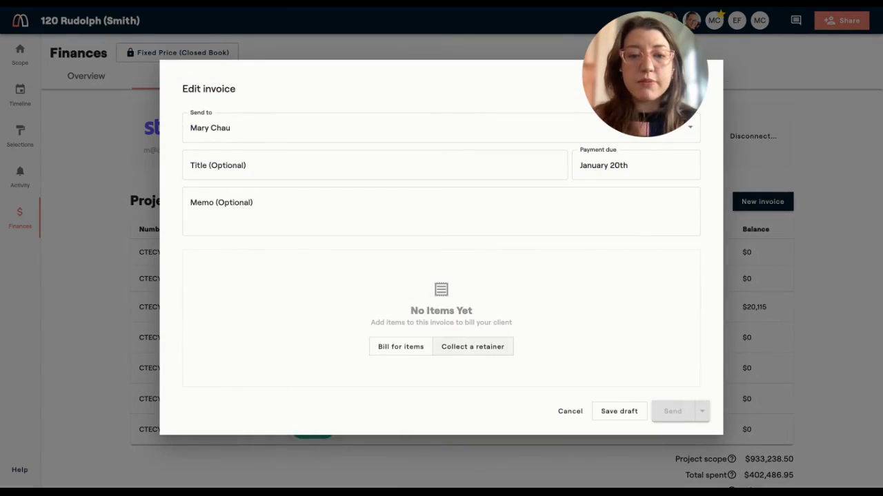
{"action": "left_click", "coordinate": [400, 347]}
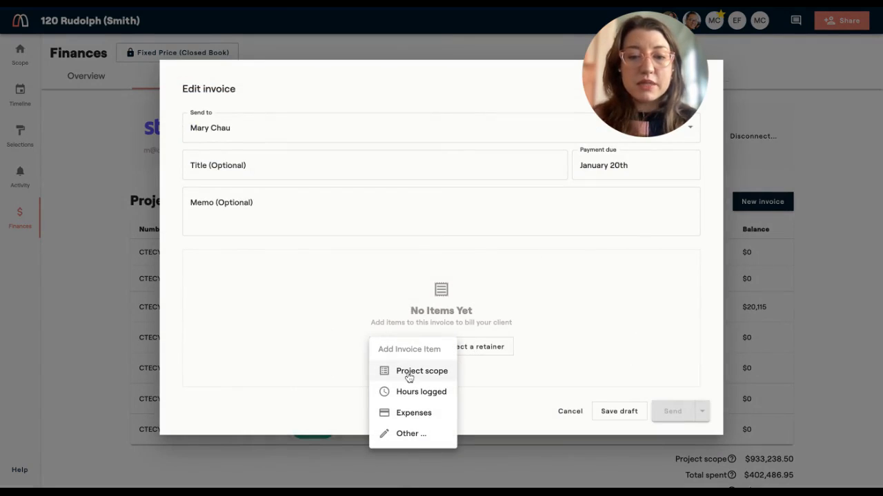
{"action": "left_click", "coordinate": [422, 370]}
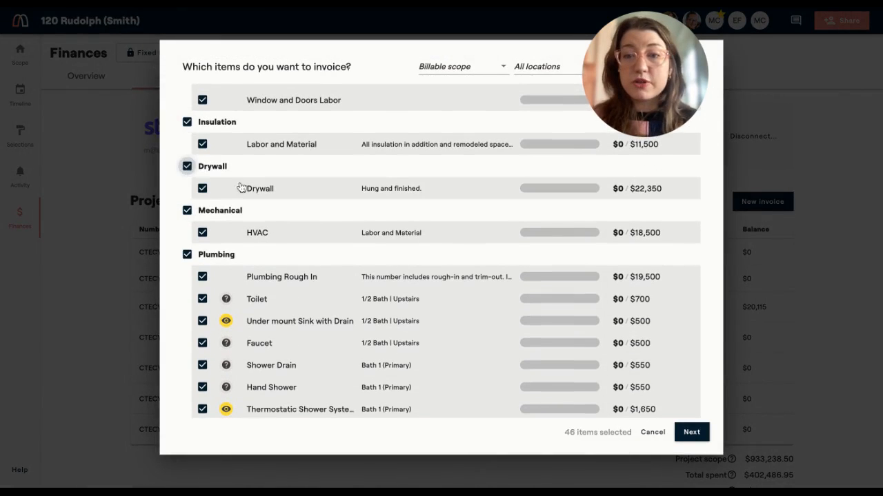
{"action": "left_click", "coordinate": [691, 432]}
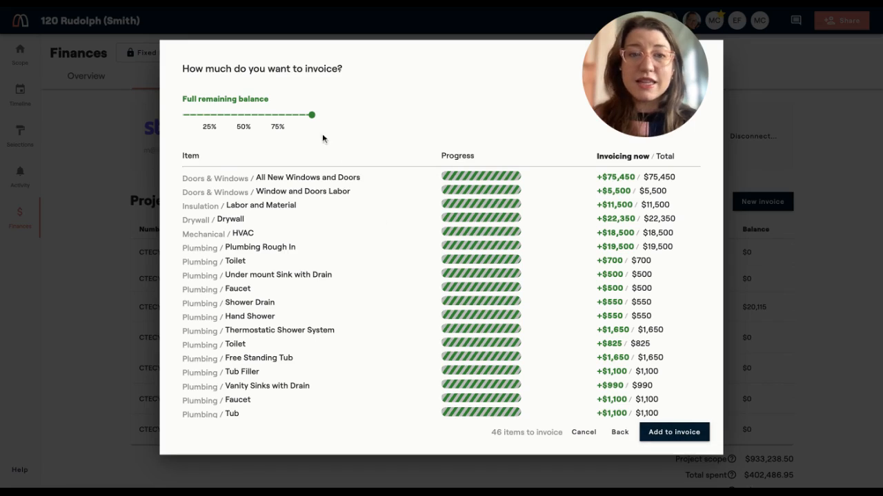
{"action": "left_click_drag", "start_coordinate": [311, 114], "coordinate": [223, 115]}
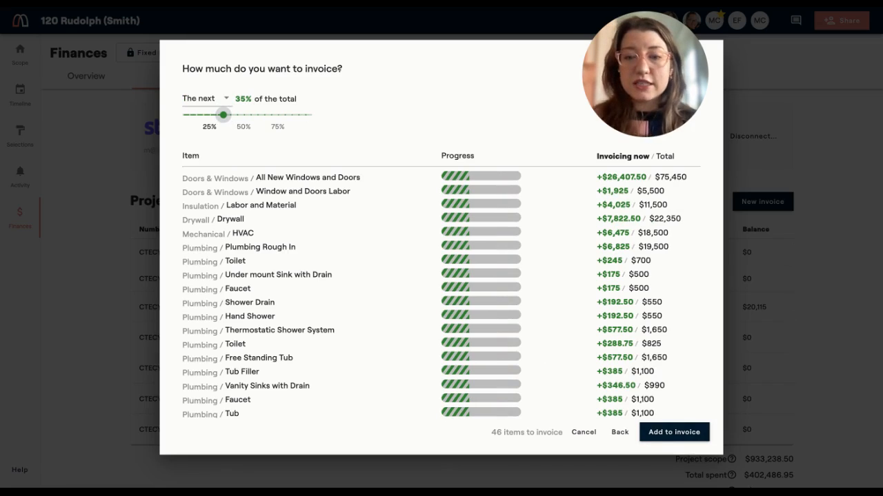
{"action": "left_click", "coordinate": [673, 432]}
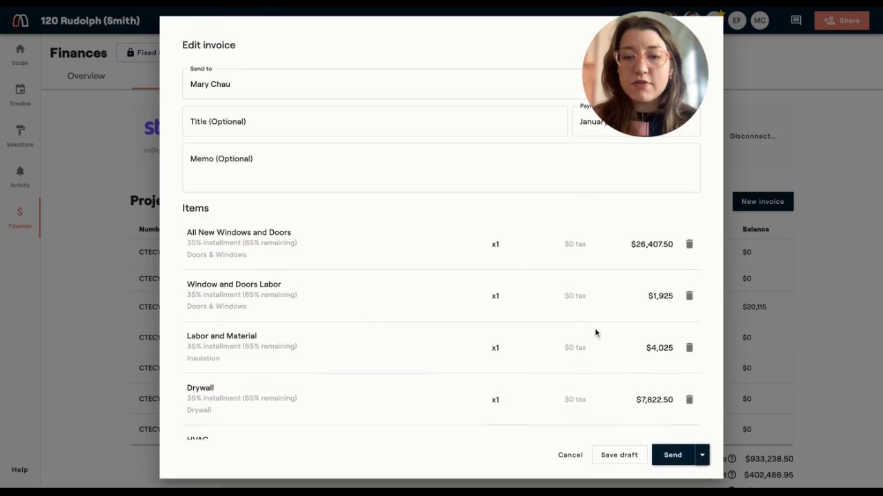
Step: Send the $63,764.75 deposit invoice to the client and close its details
{"action": "scroll", "scroll_direction": "down", "scroll_amount": 3}
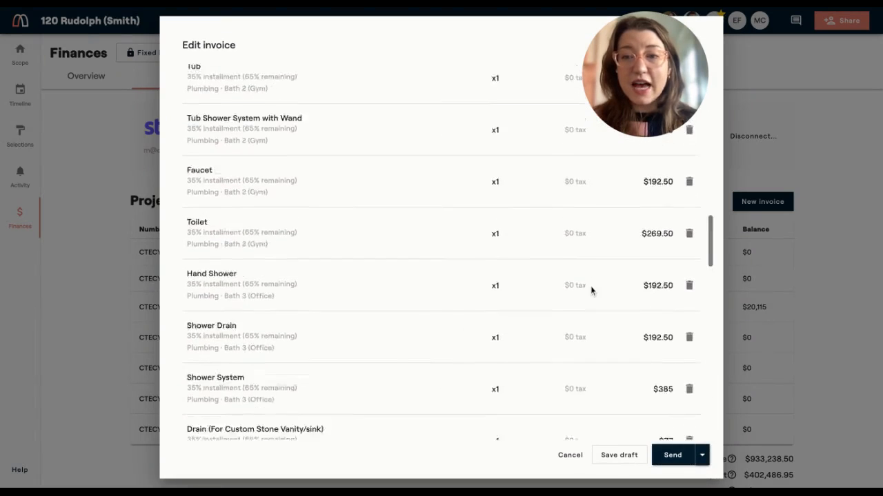
{"action": "scroll", "scroll_direction": "down", "scroll_amount": 3}
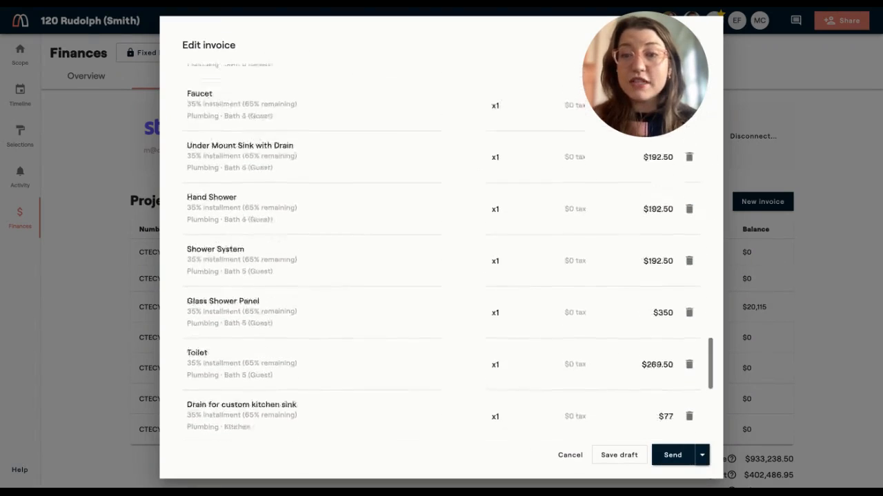
{"action": "scroll", "scroll_direction": "down", "scroll_amount": 3}
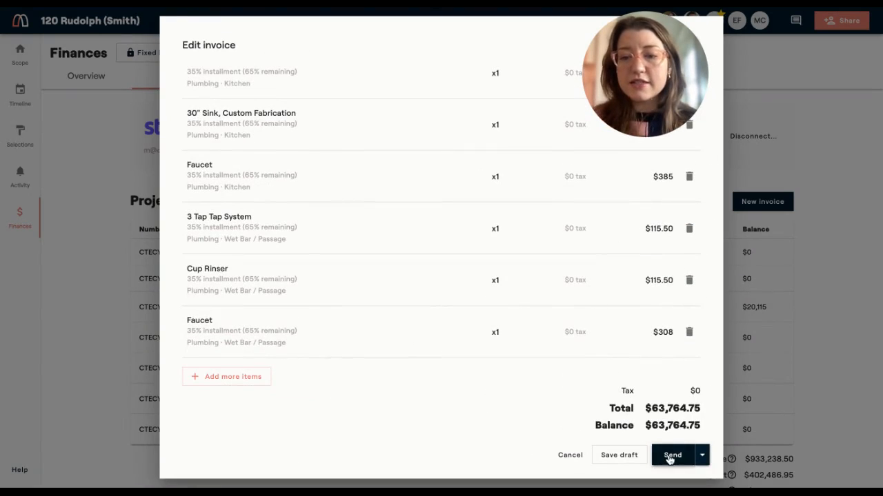
{"action": "left_click", "coordinate": [700, 455]}
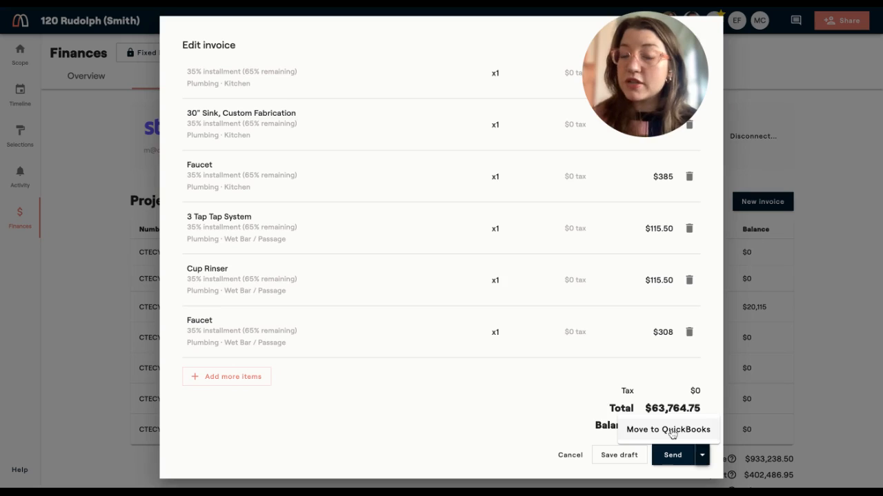
{"action": "left_click", "coordinate": [672, 455]}
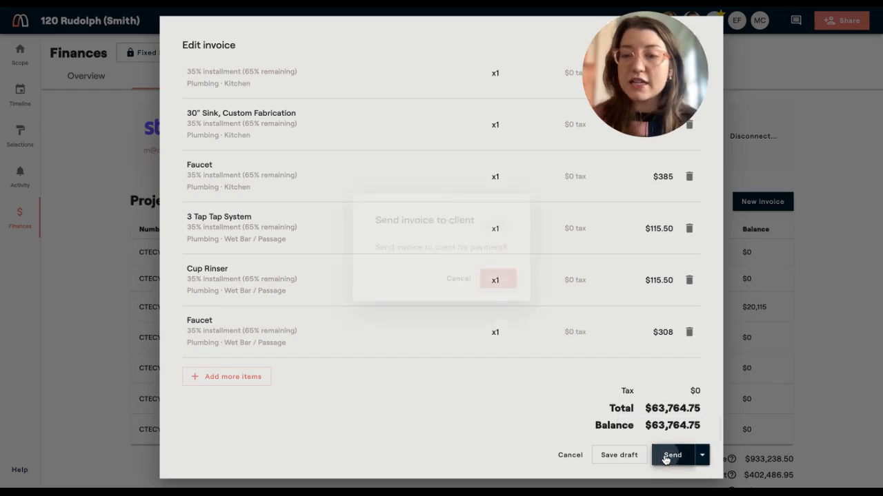
{"action": "left_click", "coordinate": [671, 455]}
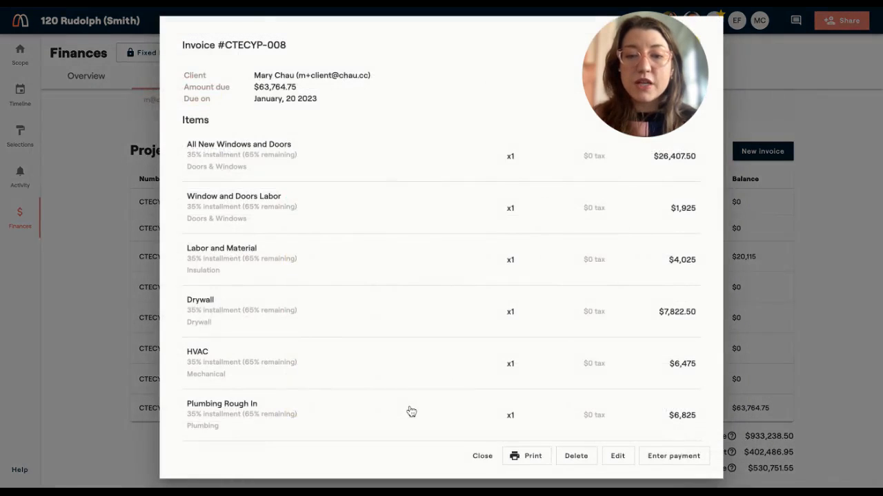
{"action": "left_click", "coordinate": [482, 455]}
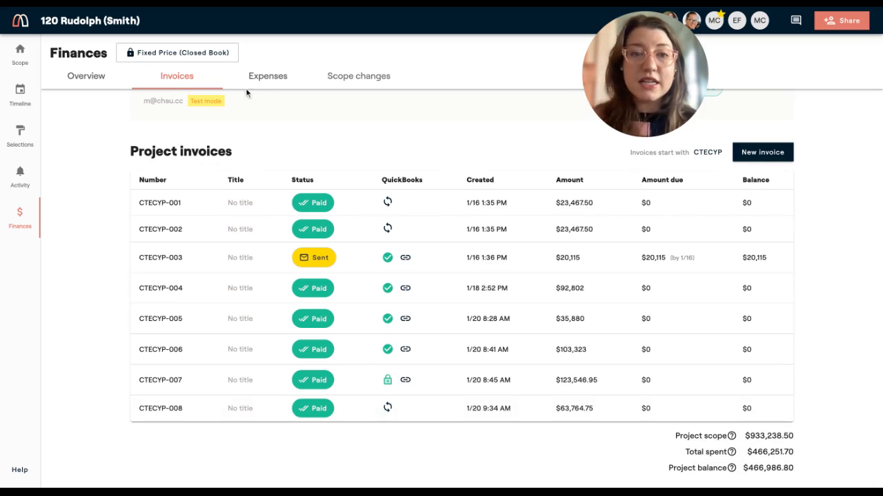
{"action": "mouse_move", "coordinate": [268, 81]}
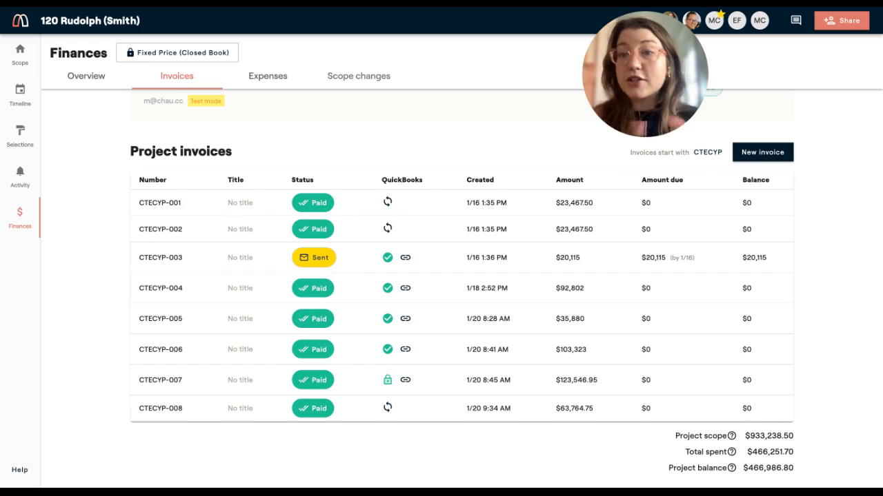
Step: View 120 Rudolph's expenses with four confirmed purchase orders worth $21,770.71
{"action": "left_click", "coordinate": [267, 75]}
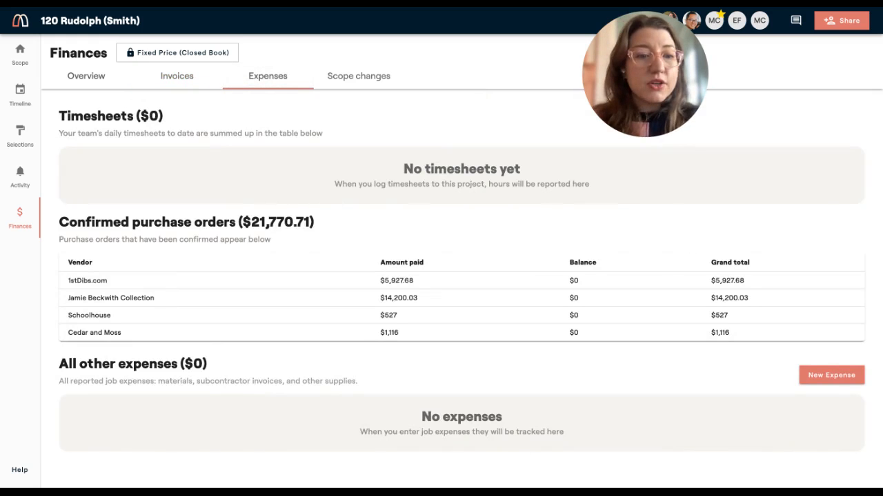
{"action": "mouse_move", "coordinate": [287, 180]}
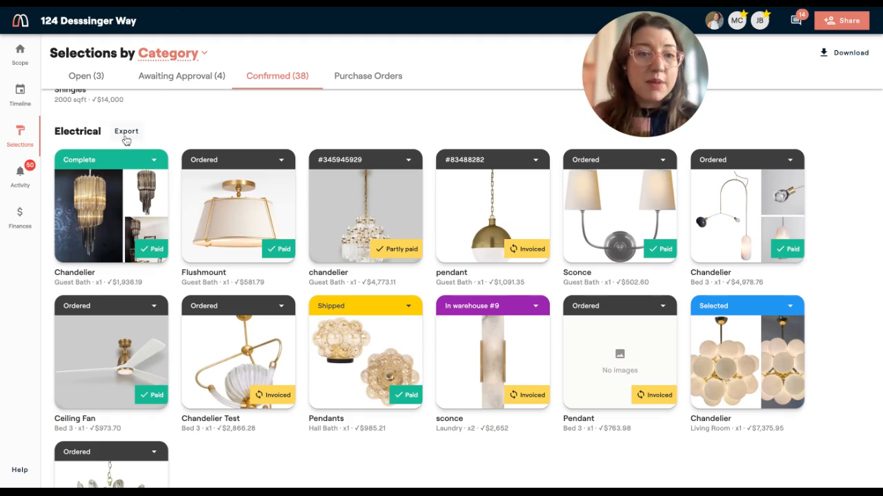
Step: Export the Electrical selections via Print Selections and review the generated sheet
{"action": "left_click", "coordinate": [127, 131]}
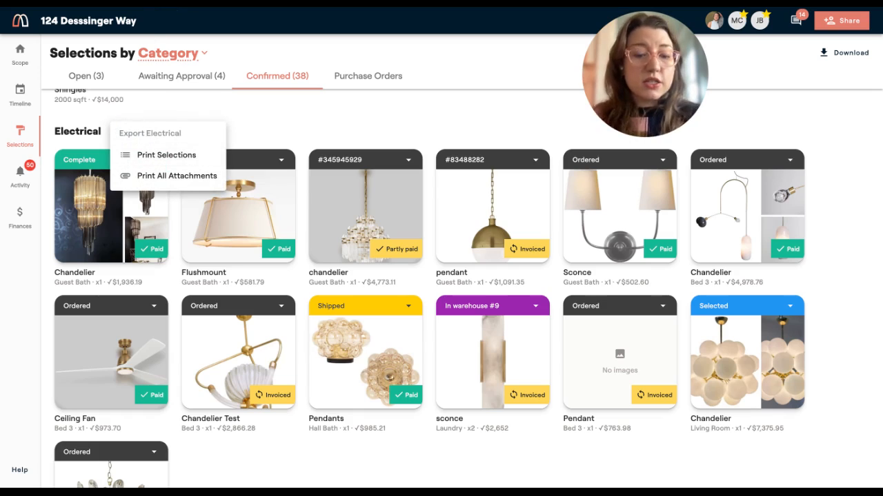
{"action": "left_click", "coordinate": [166, 155]}
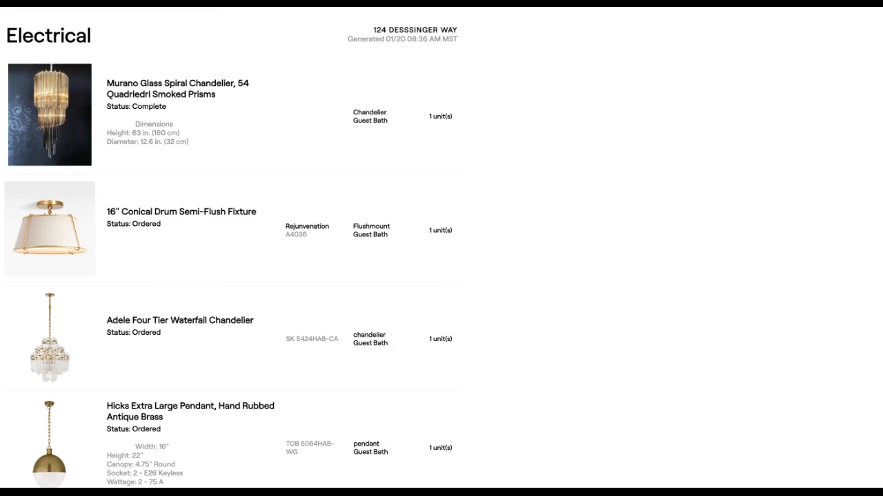
{"action": "scroll", "scroll_direction": "down", "scroll_amount": 3}
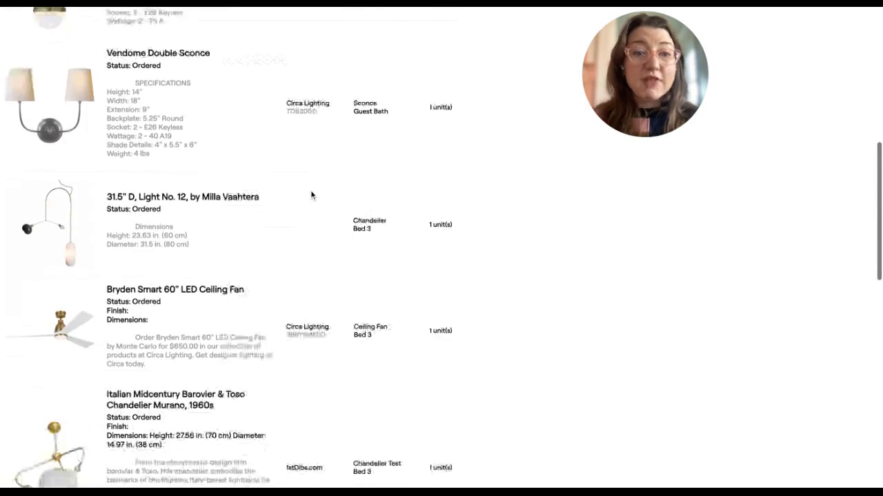
{"action": "scroll", "scroll_direction": "down", "scroll_amount": 3}
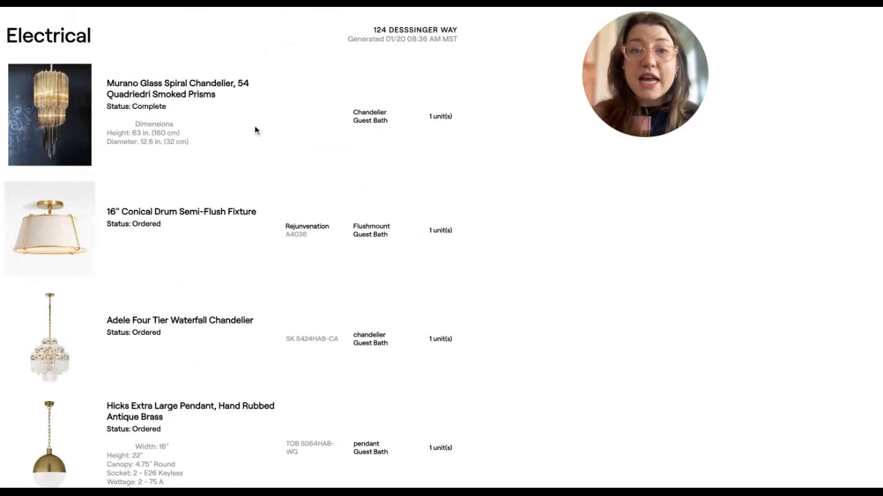
{"action": "mouse_move", "coordinate": [163, 86]}
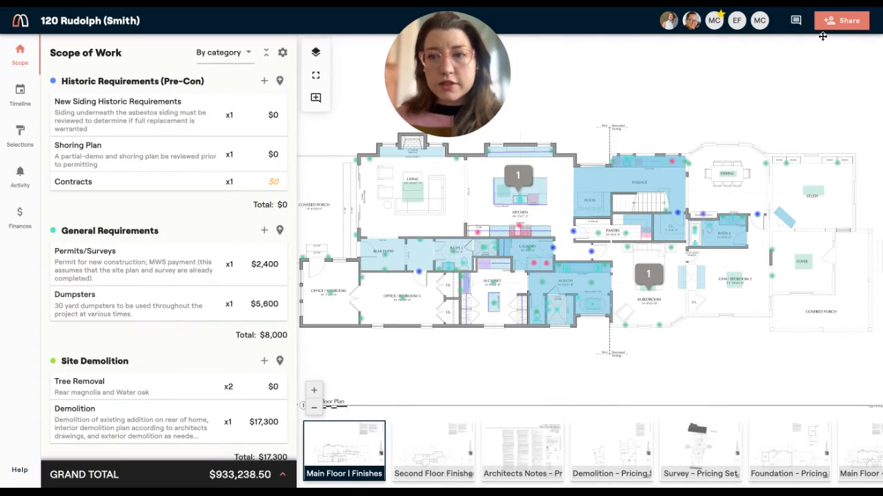
Step: Create a view-only link limited to Electrical scope and Main Floor | Finishes, then copy it
{"action": "left_click", "coordinate": [841, 20]}
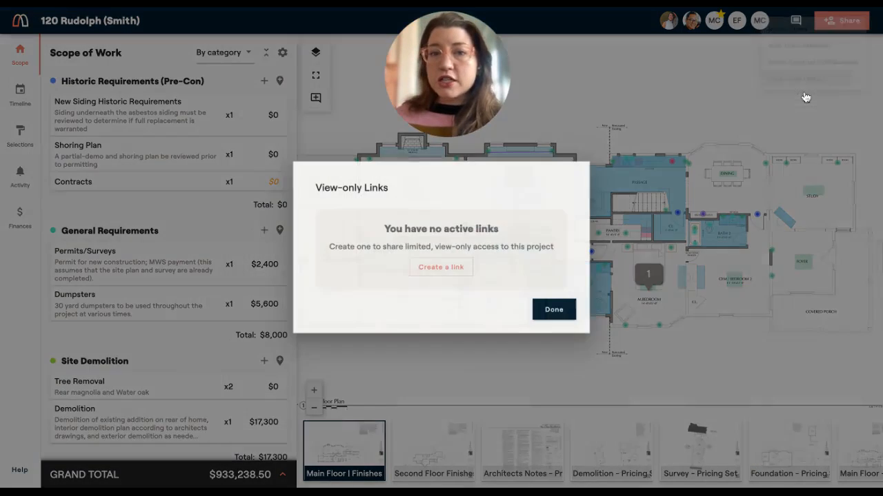
{"action": "left_click", "coordinate": [441, 267]}
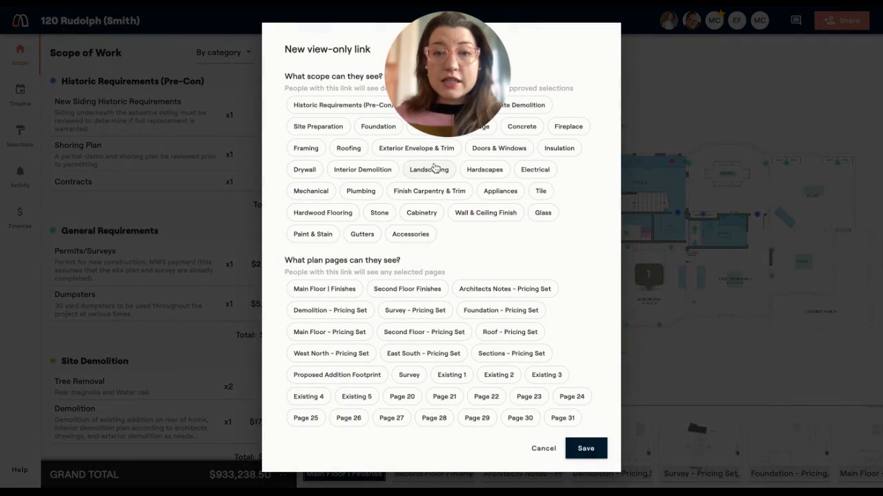
{"action": "left_click", "coordinate": [541, 169]}
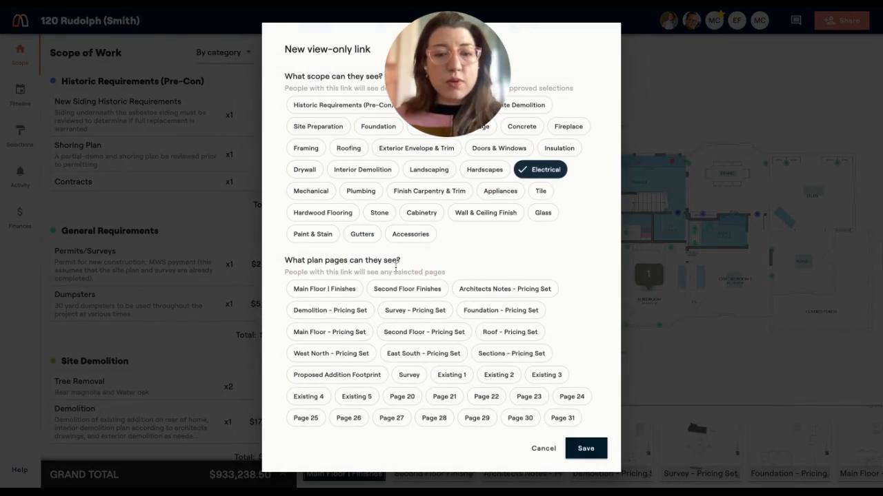
{"action": "left_click", "coordinate": [324, 288]}
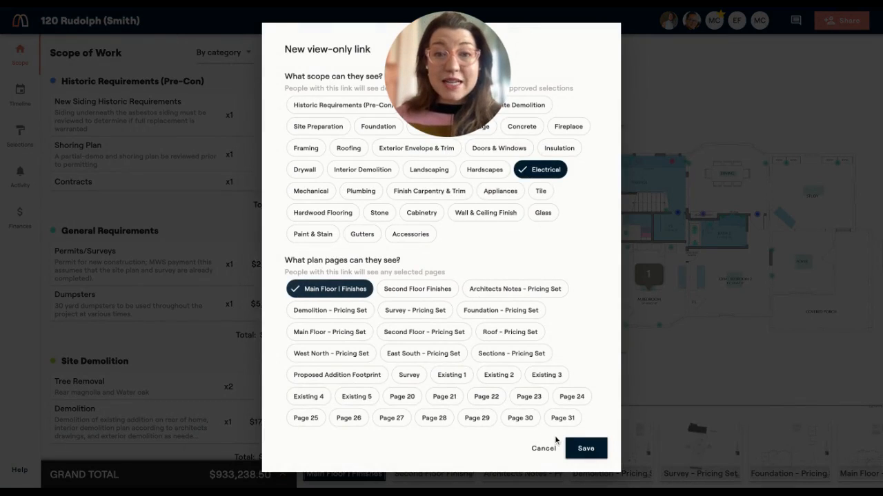
{"action": "left_click", "coordinate": [585, 448]}
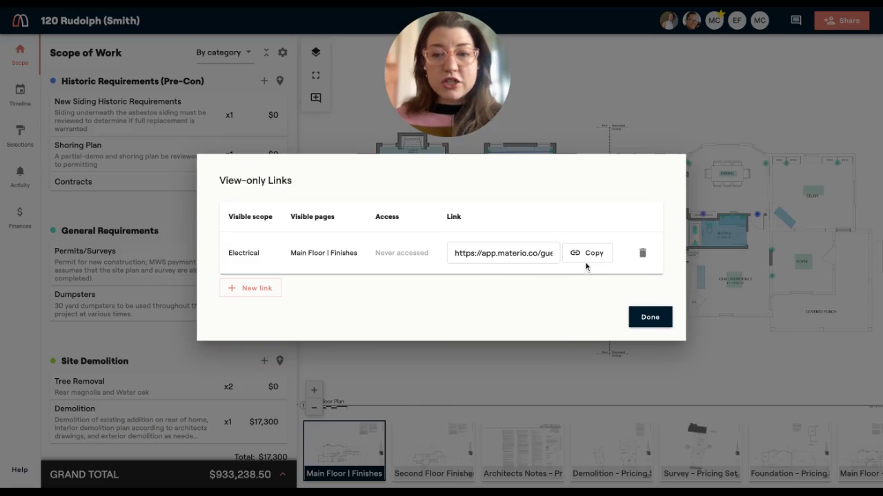
{"action": "left_click", "coordinate": [588, 252]}
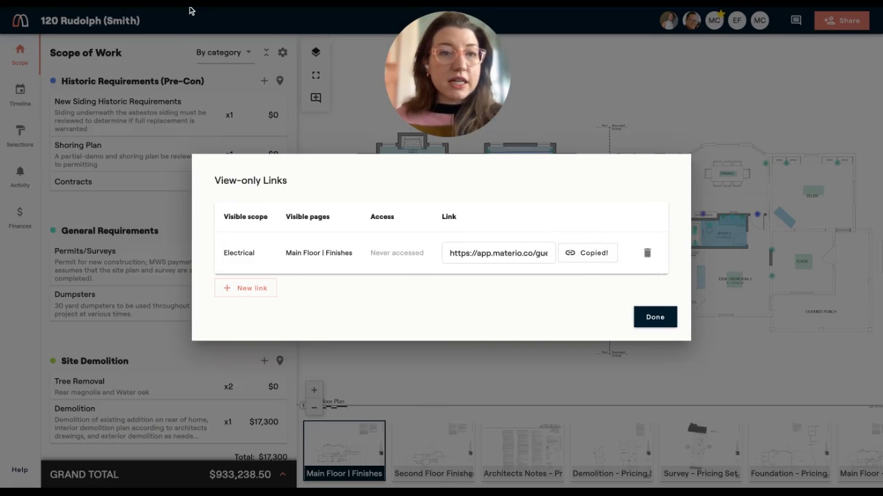
{"action": "left_click", "coordinate": [654, 317]}
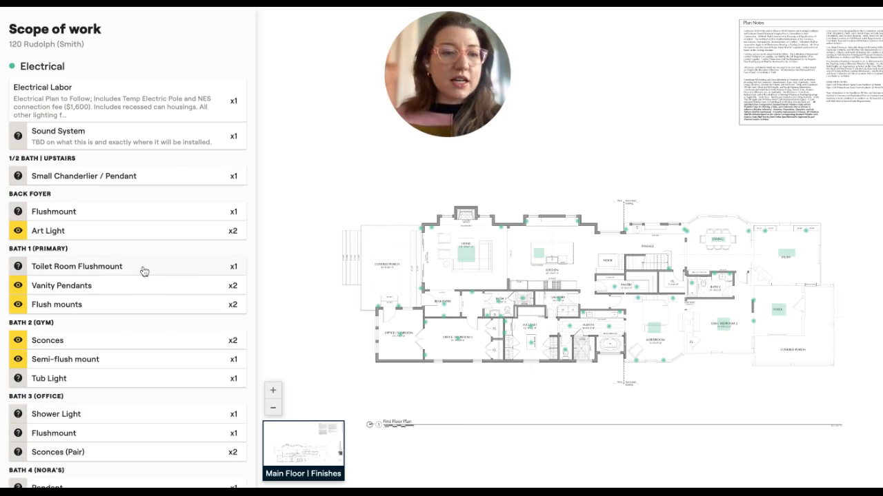
Step: Scroll the shared view-only page through Electrical fixtures listed by room
{"action": "scroll", "scroll_direction": "down", "scroll_amount": 3}
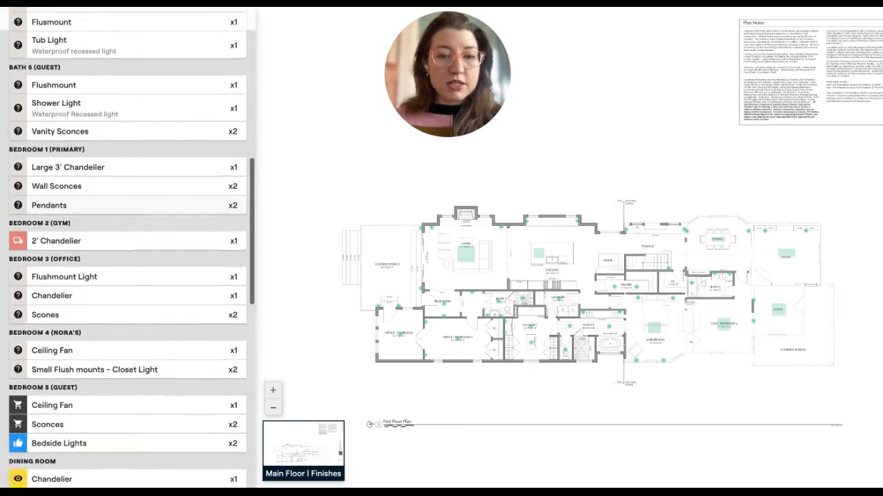
{"action": "mouse_move", "coordinate": [570, 249]}
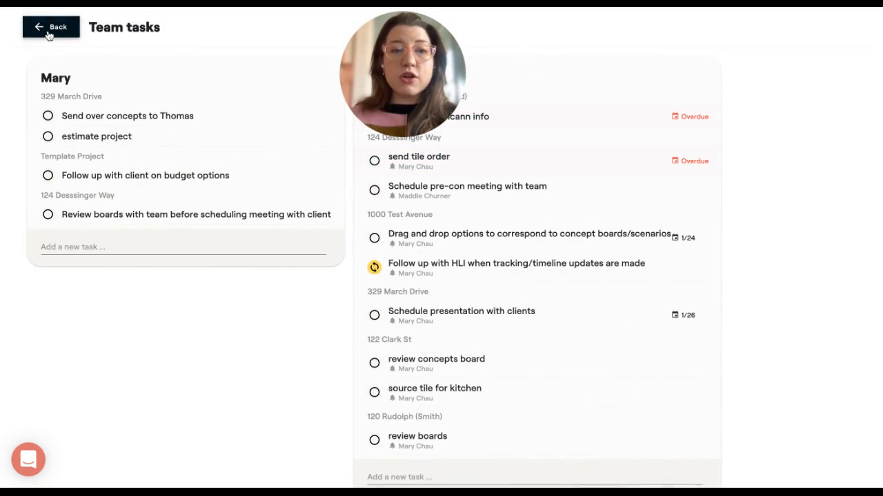
Step: Mark send-concepts In progress, add a Russell DADU tile-selections task due 1/26, and return home
{"action": "left_click", "coordinate": [47, 136]}
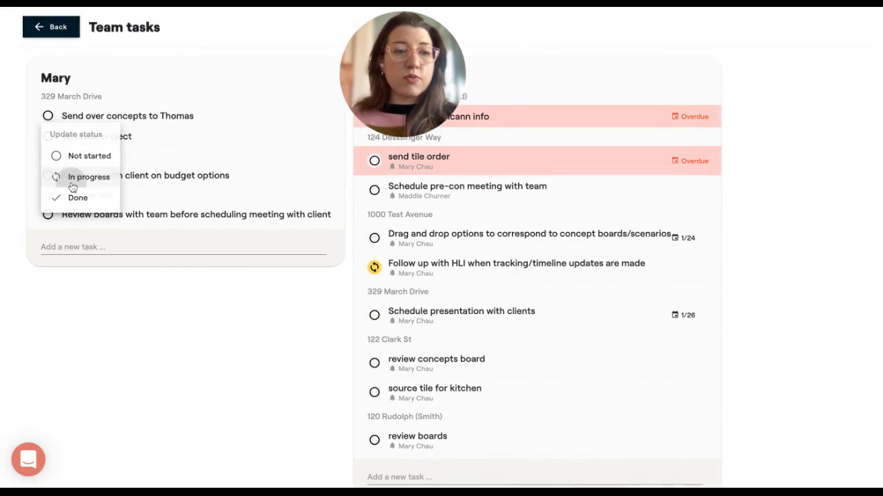
{"action": "left_click", "coordinate": [88, 177]}
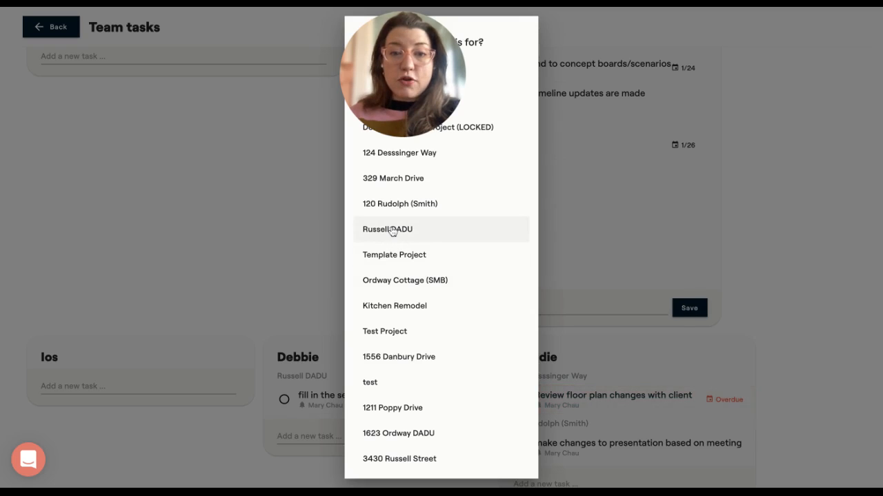
{"action": "left_click", "coordinate": [388, 229]}
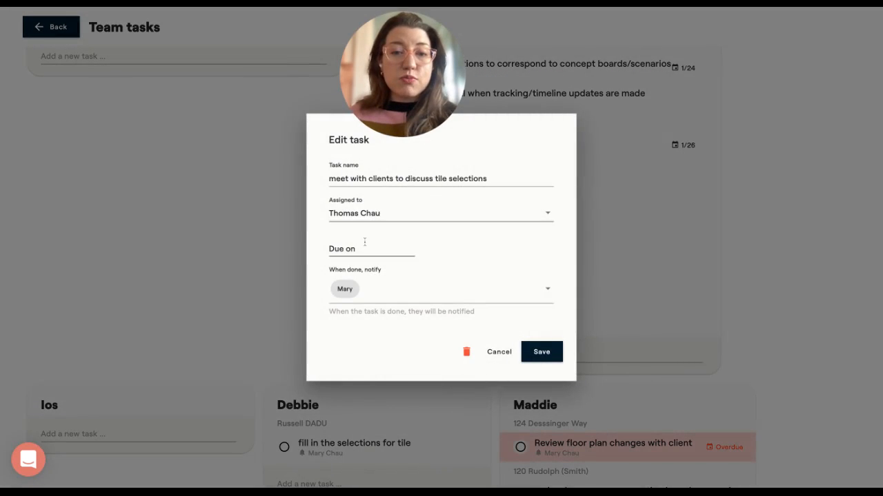
{"action": "type", "text": "1/26"}
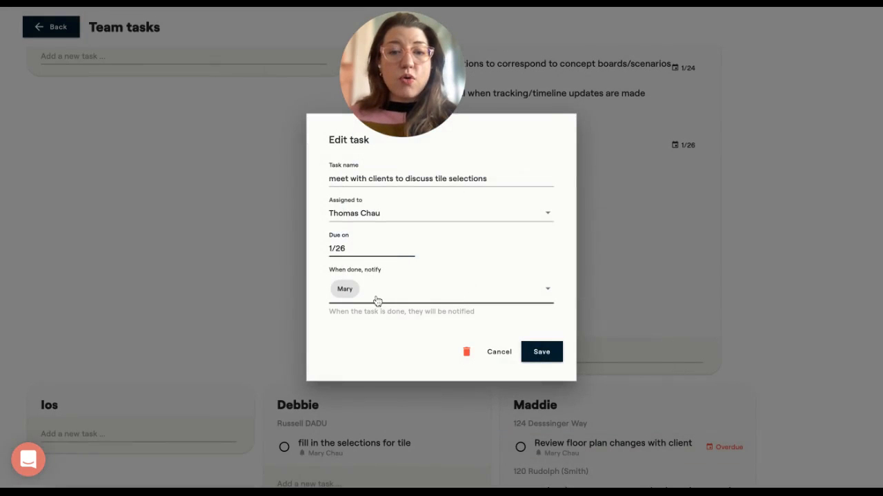
{"action": "left_click", "coordinate": [541, 352]}
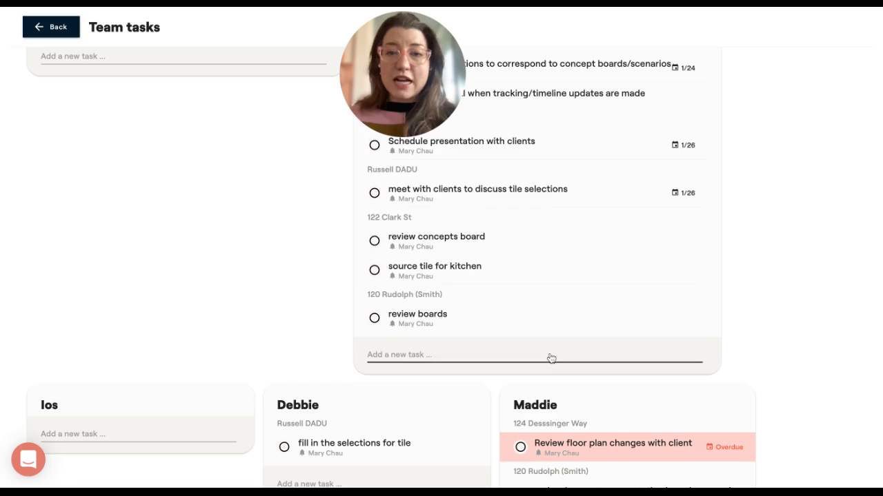
{"action": "left_click", "coordinate": [51, 26]}
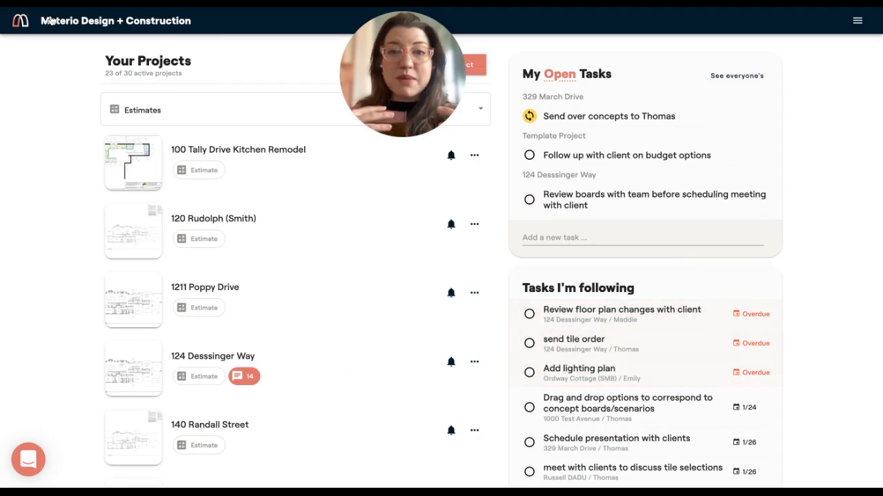